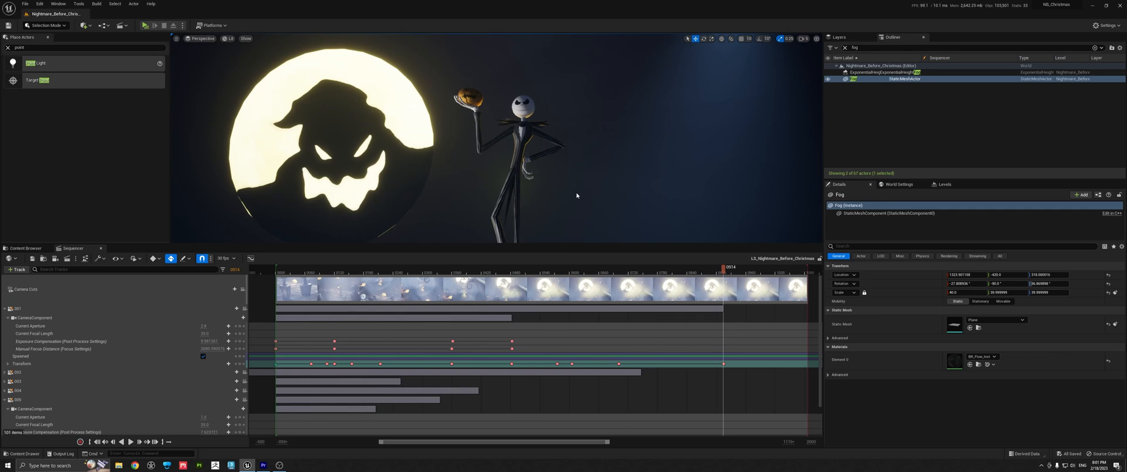
mouse_move(572, 190)
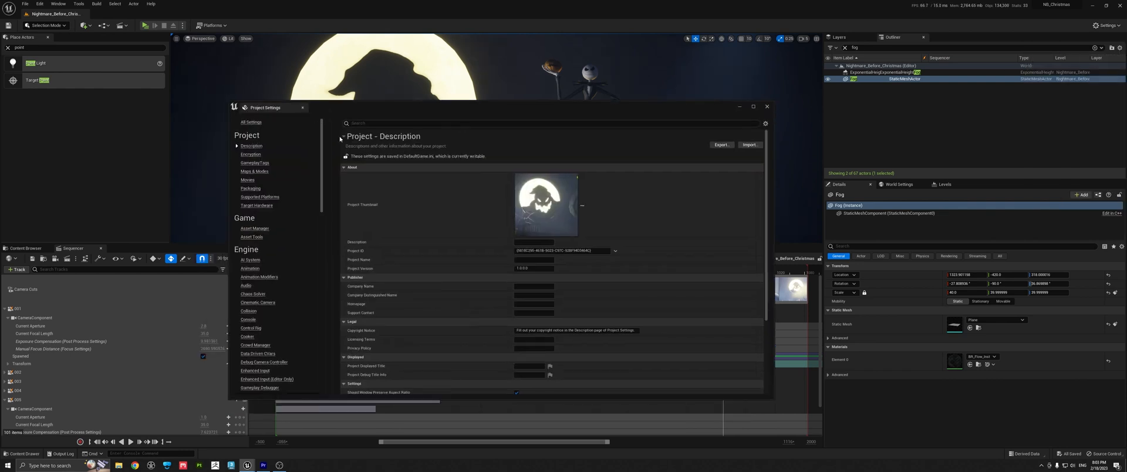
mouse_move(300, 167)
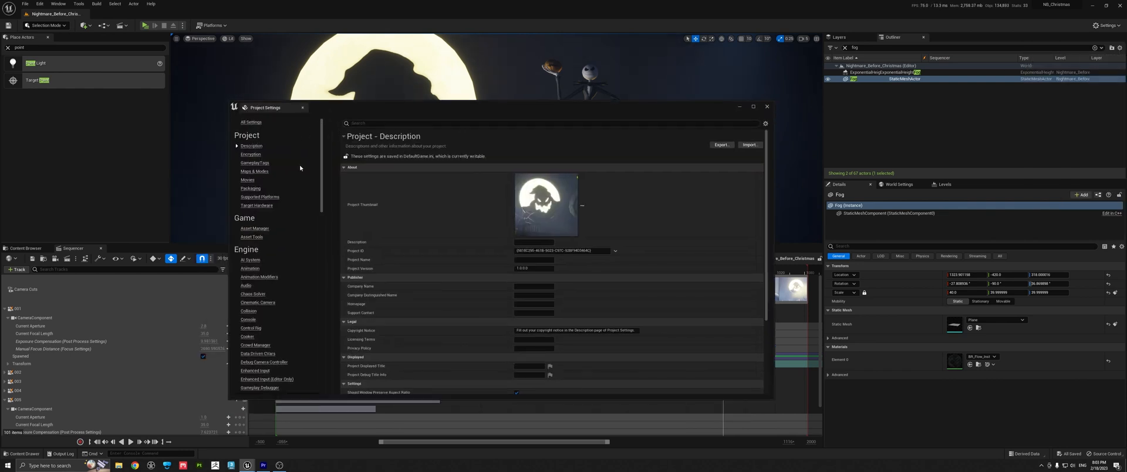
Search Project Settings for 'clipping' and 'clip', finding no matching options
left_click(553, 122)
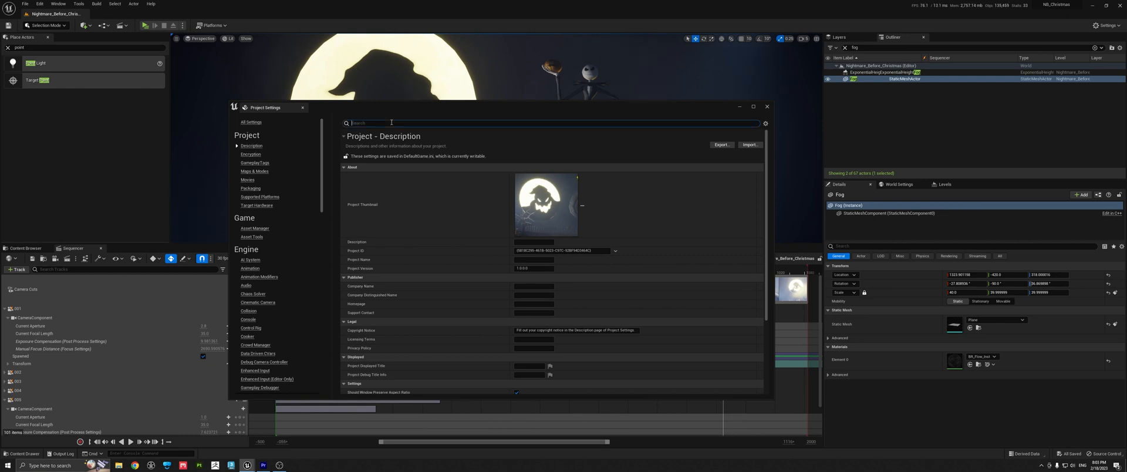
type("clipping")
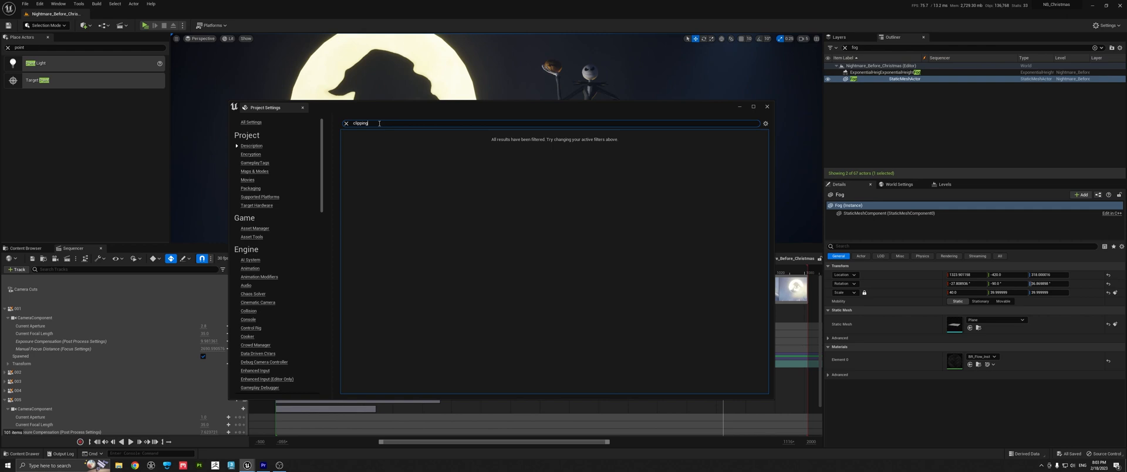
type("clip")
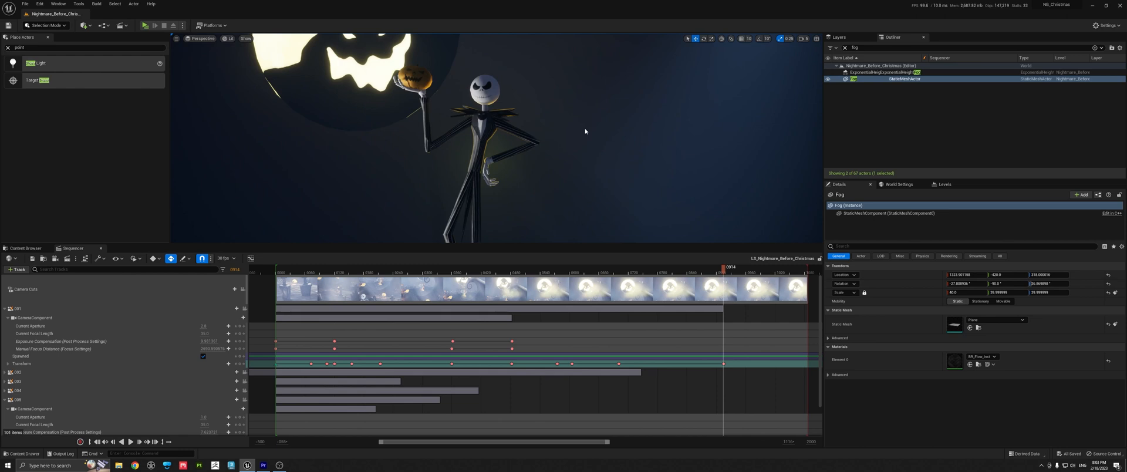
mouse_move(585, 132)
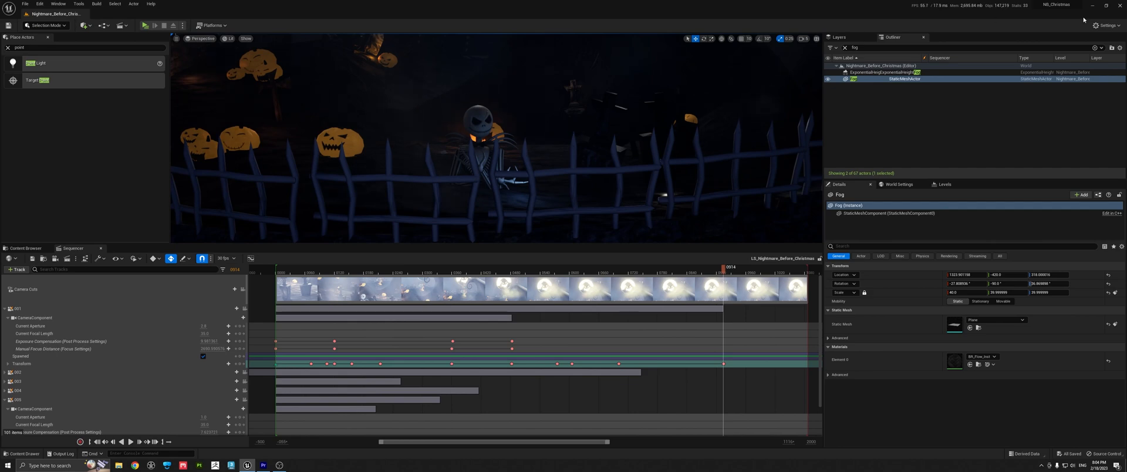
Check the Plugins list with 'sun', 'hdr' and 'datasmith' searches to confirm those plugins are ticked
left_click(1098, 26)
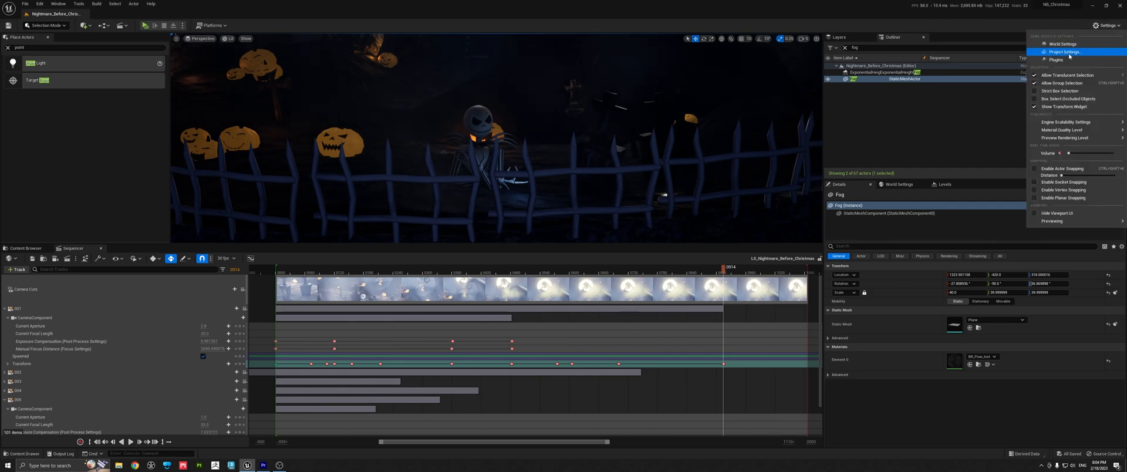
left_click(1057, 60)
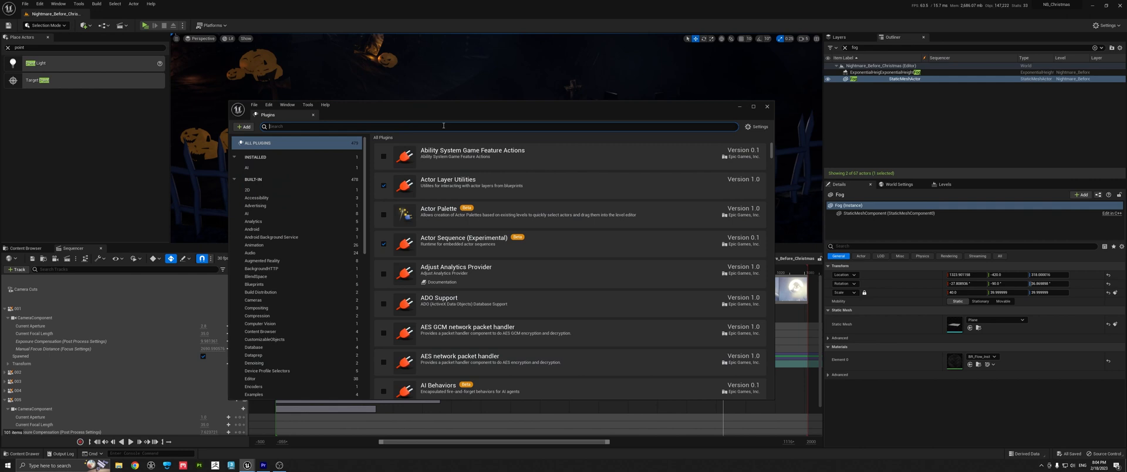
type("sun")
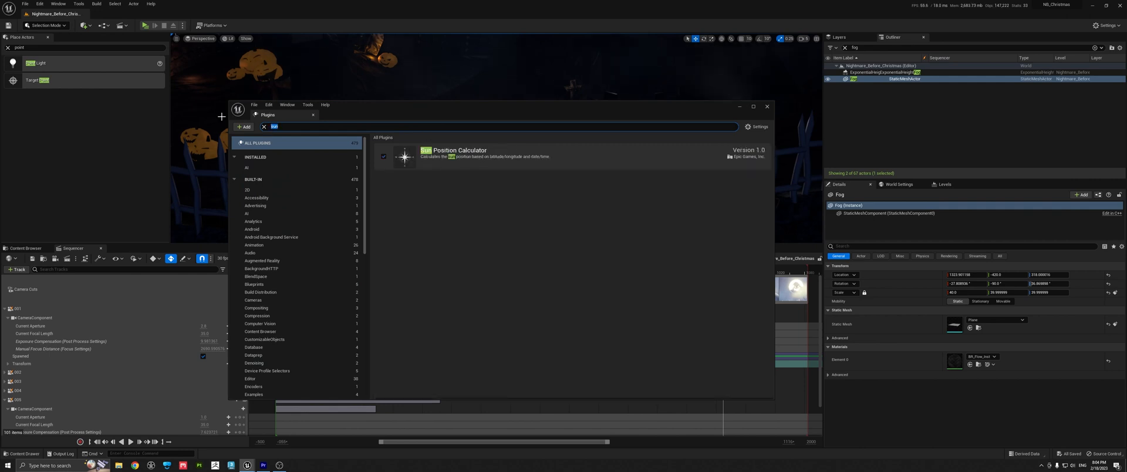
type("hdri")
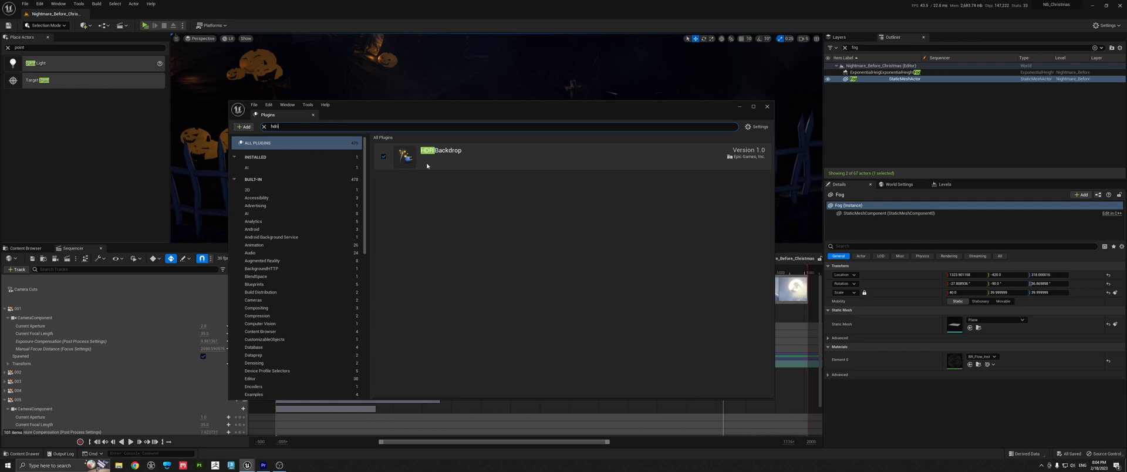
triple_click(275, 126)
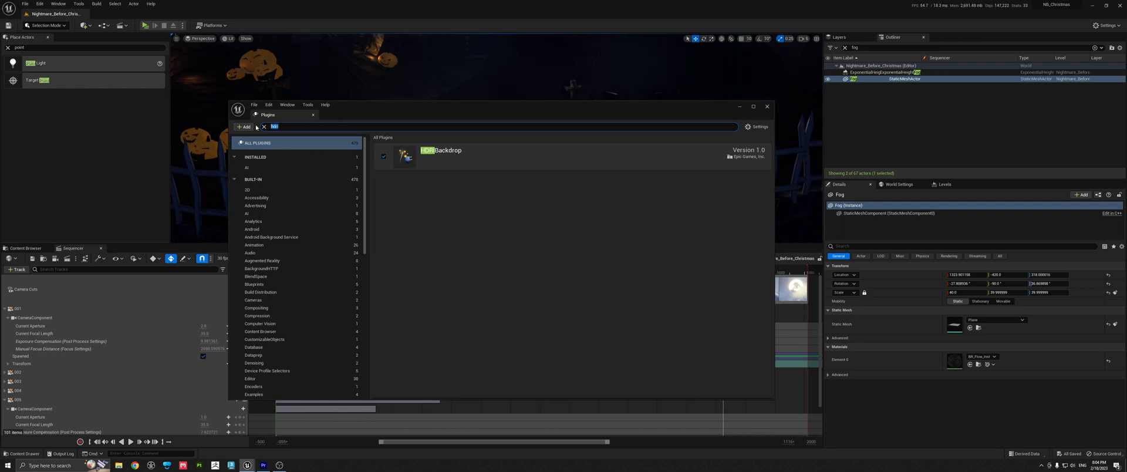
type("datasmith")
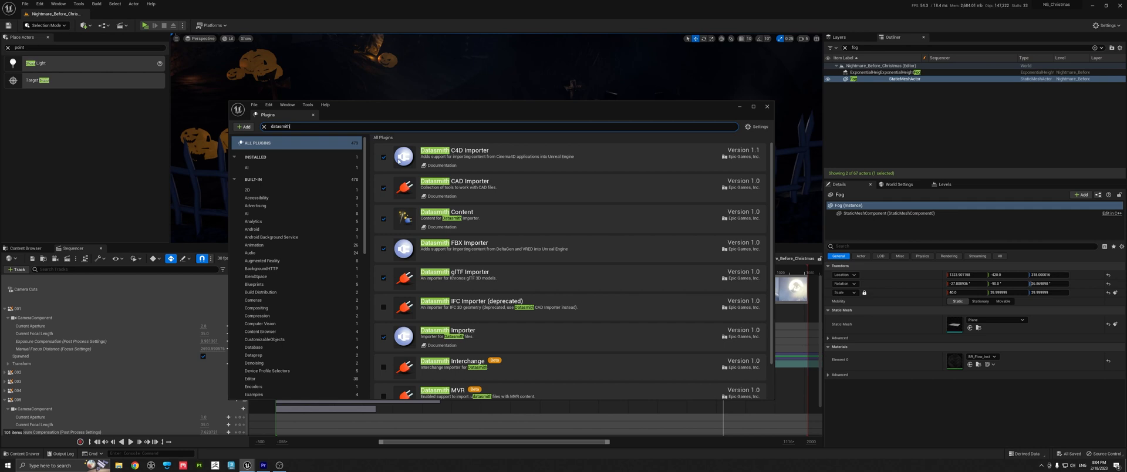
mouse_move(472, 204)
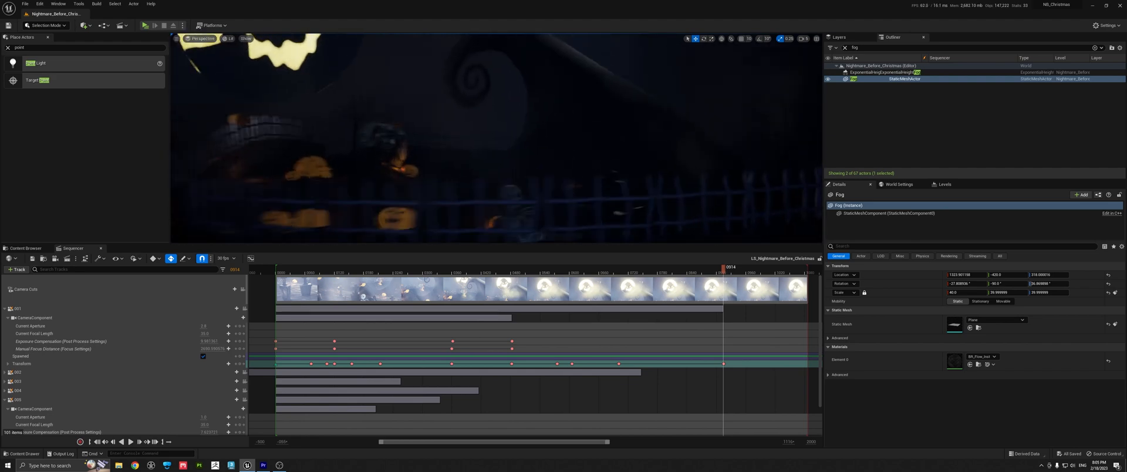
Verify the Volumetrics plugin is ticked via a 'volume' plugin search, then close Plugins
left_click(1110, 26)
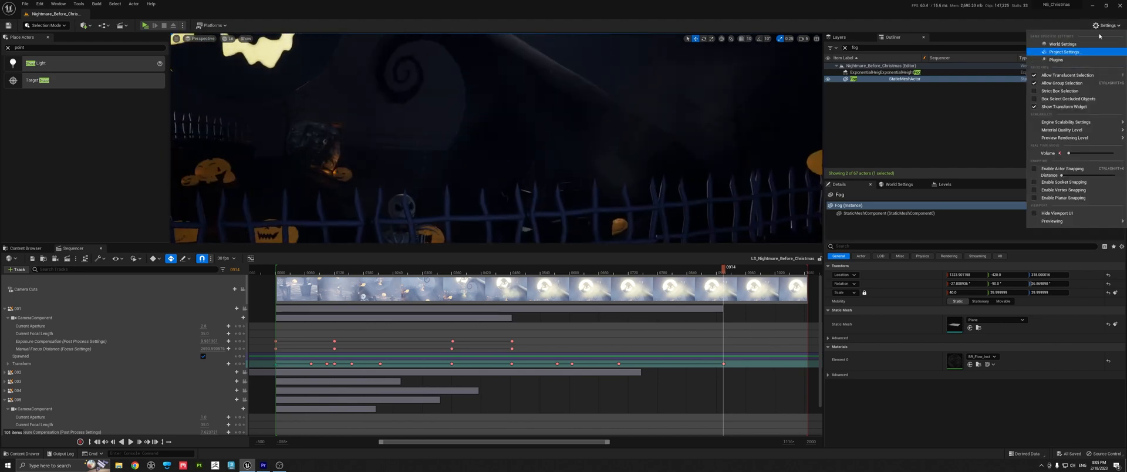
left_click(1056, 60)
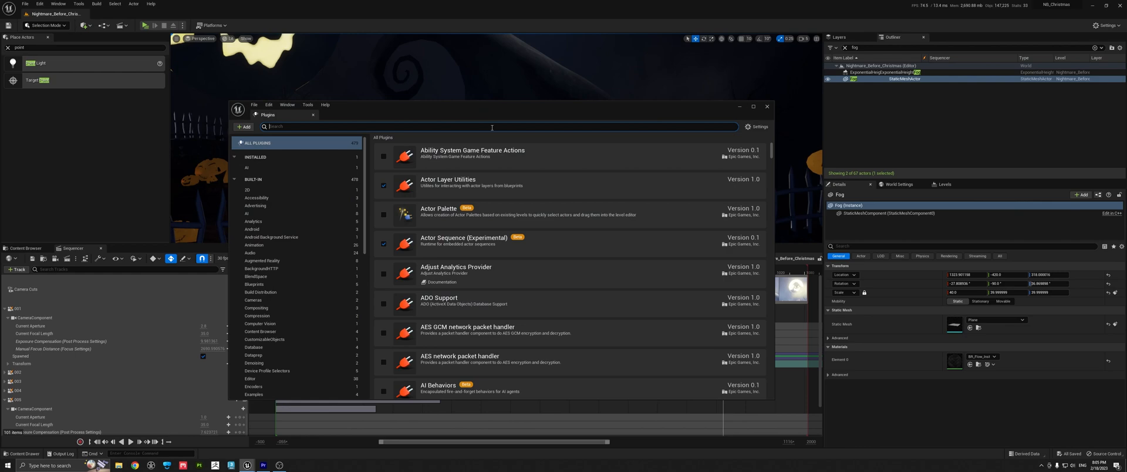
type("volume")
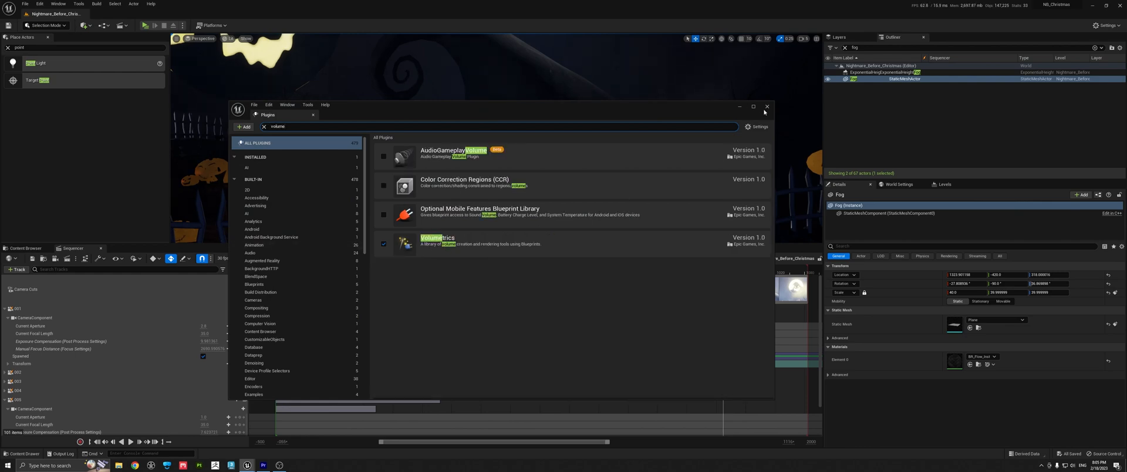
left_click(766, 106)
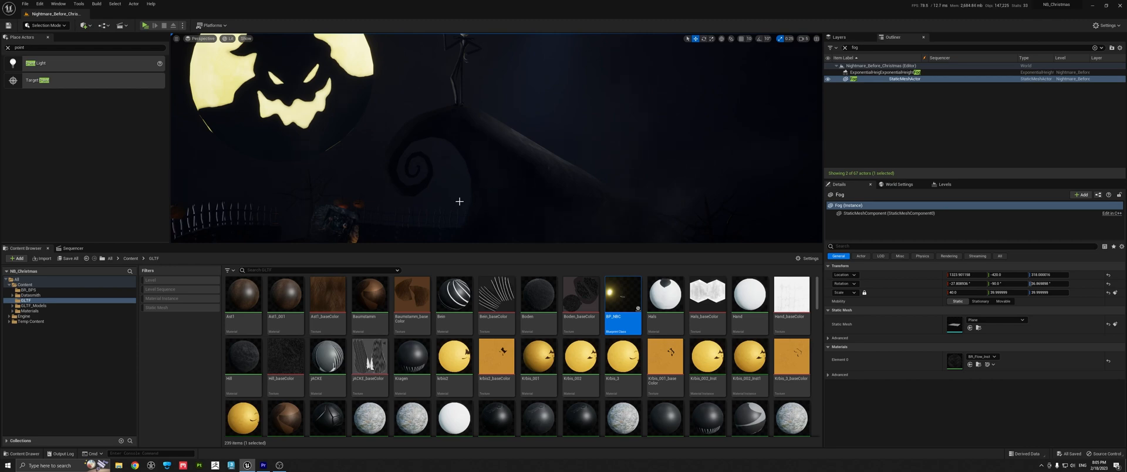
mouse_move(439, 177)
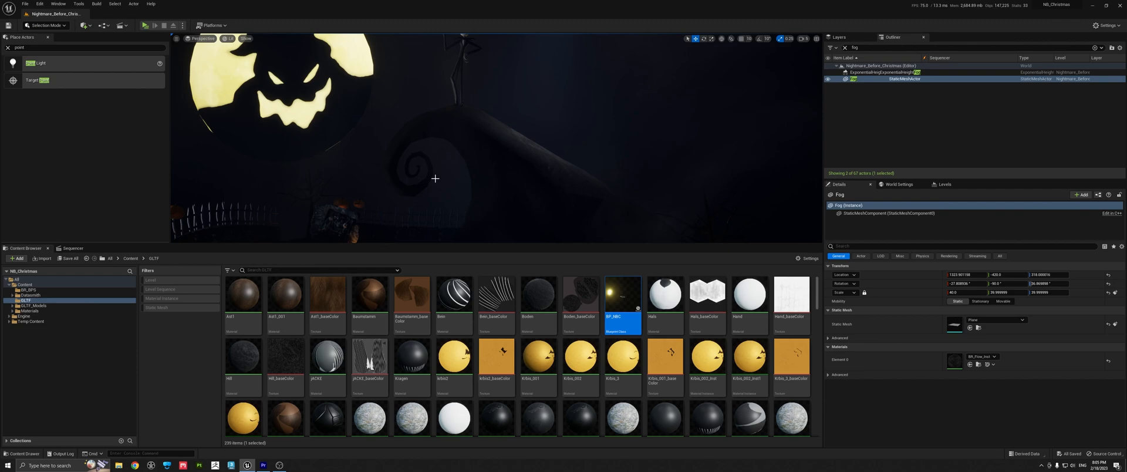
Browse the Blueprint and Quick Add toolbar menus for actor types to place
left_click(104, 25)
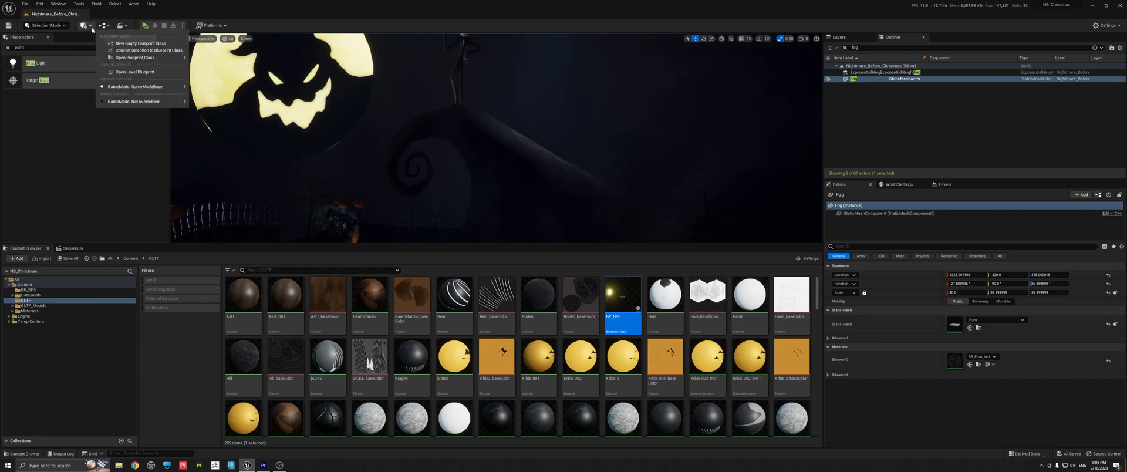
left_click(83, 25)
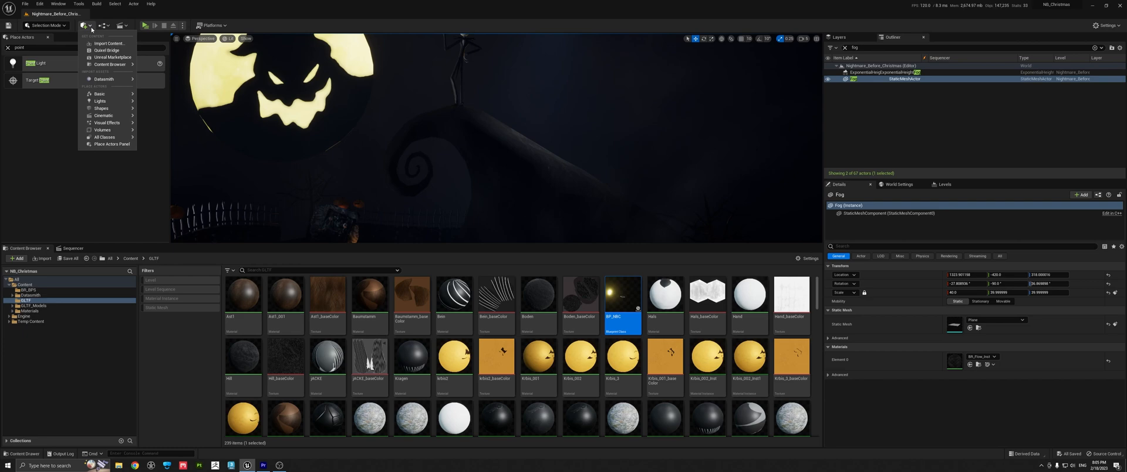
mouse_move(104, 79)
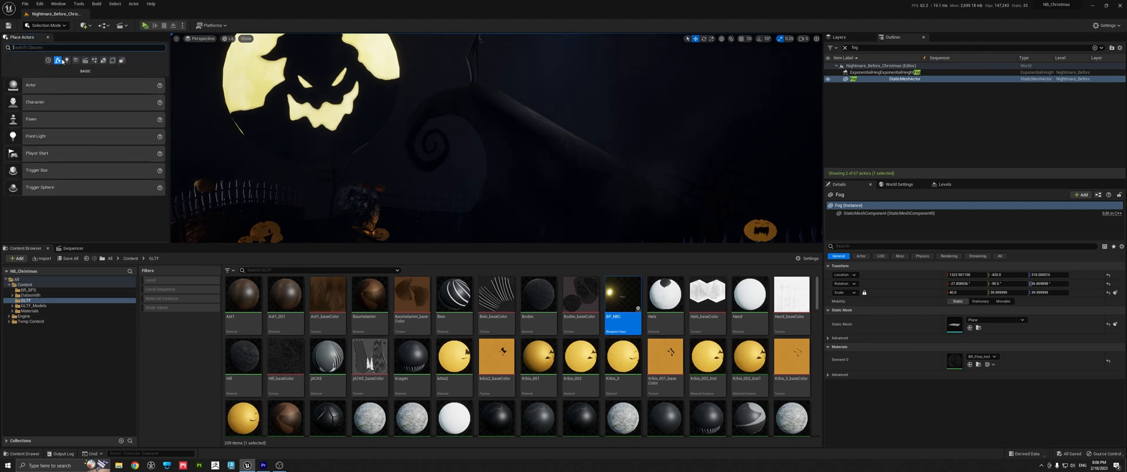
mouse_move(51, 85)
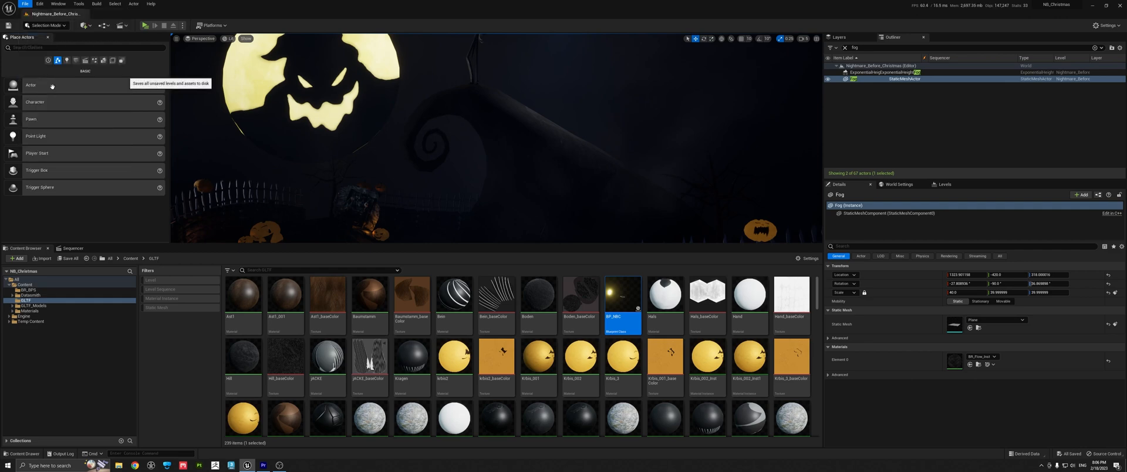
Create a new empty level from the File menu and focus the Place Actors search
left_click(24, 4)
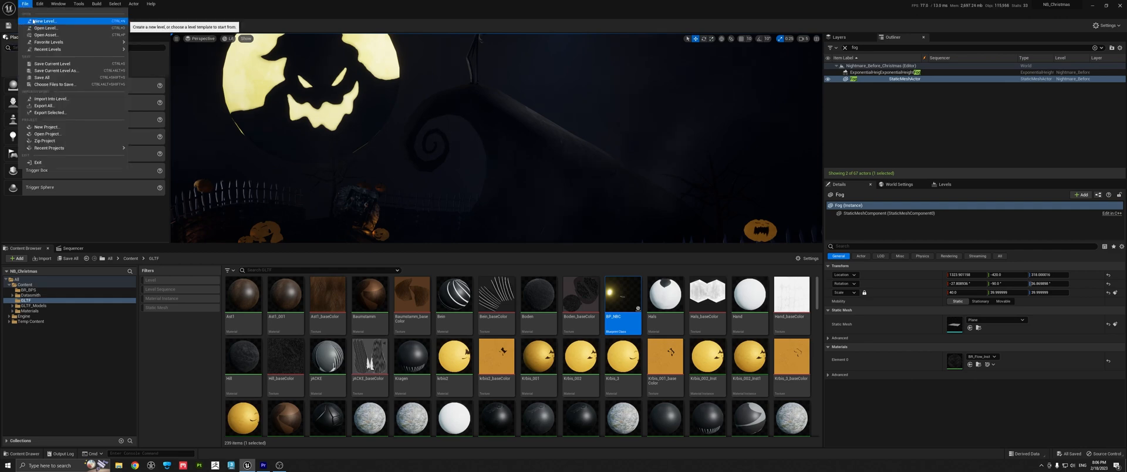
left_click(43, 20)
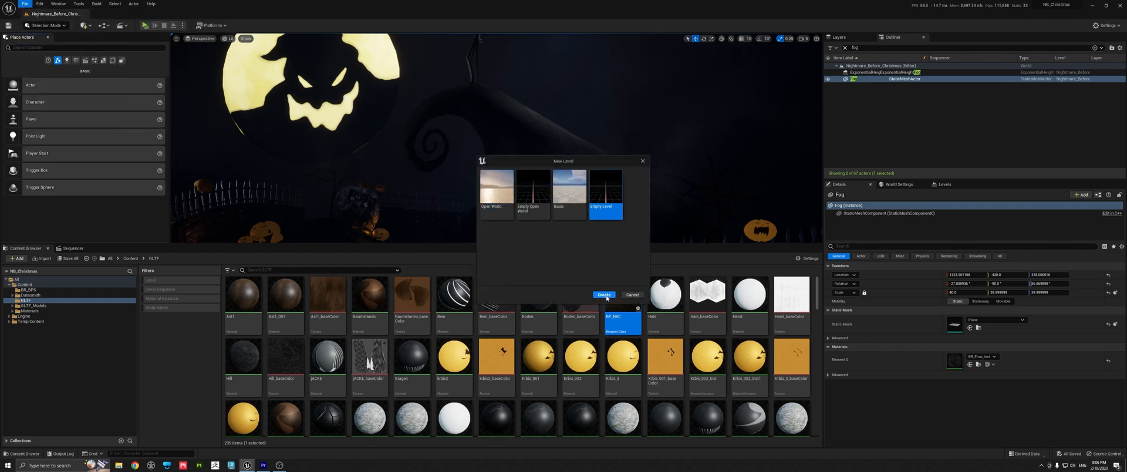
left_click(604, 295)
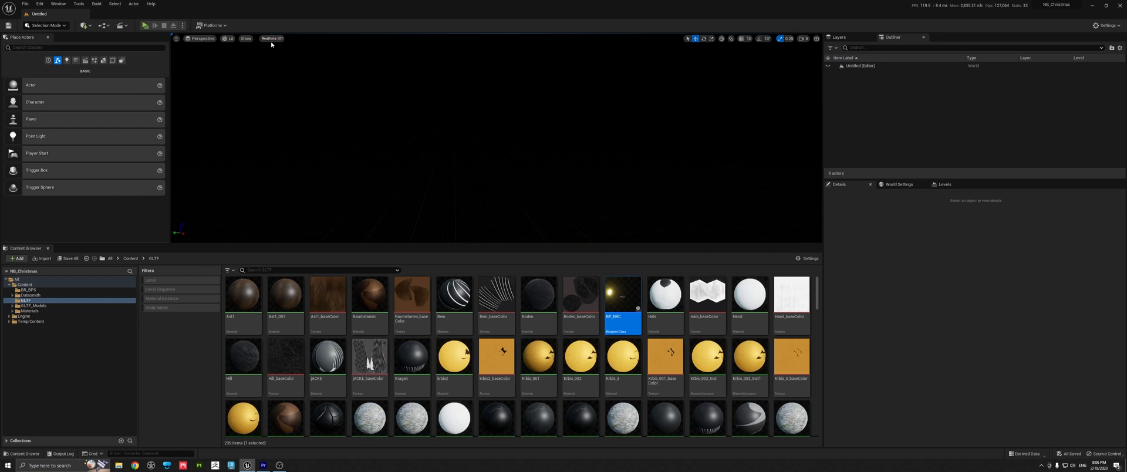
left_click(272, 38)
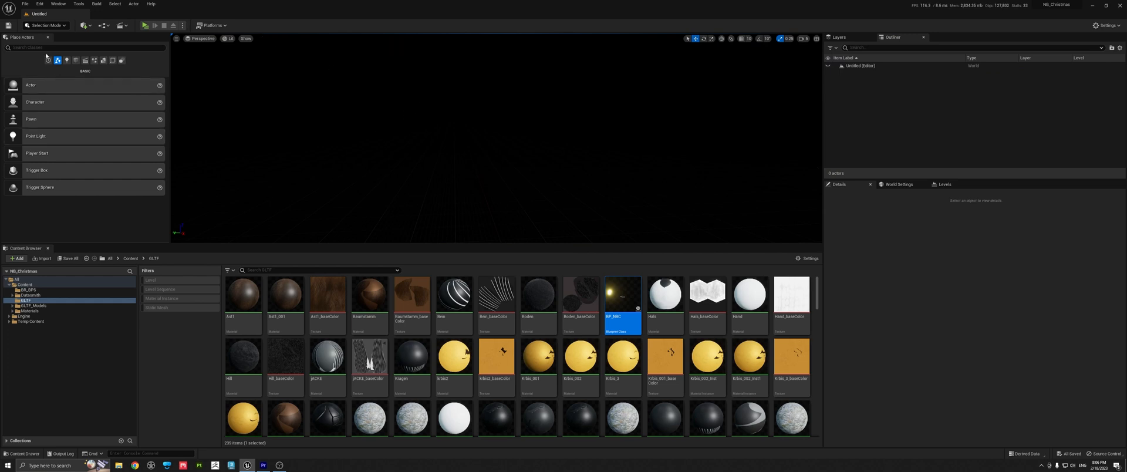
Place a Plane actor in the level and set its scale to 20
type("plane")
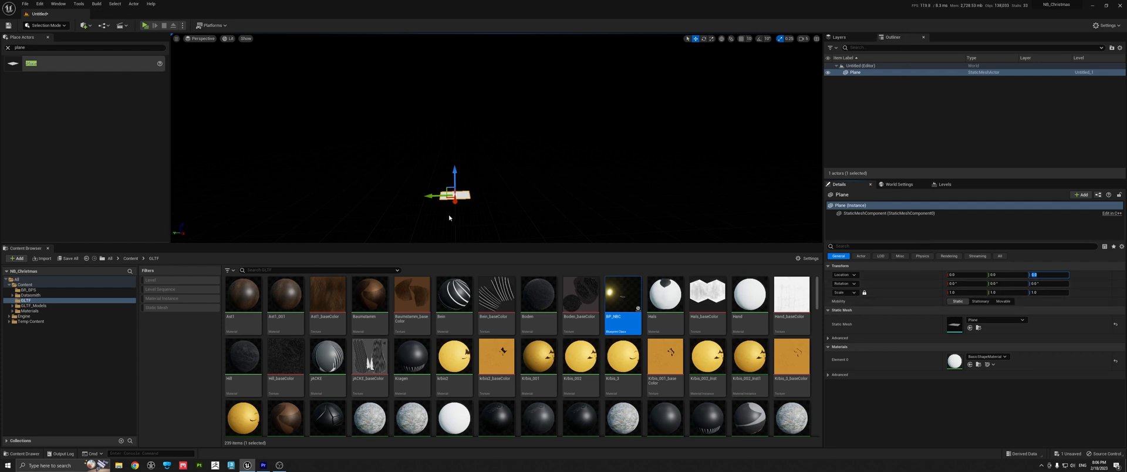
type("20")
type("sun")
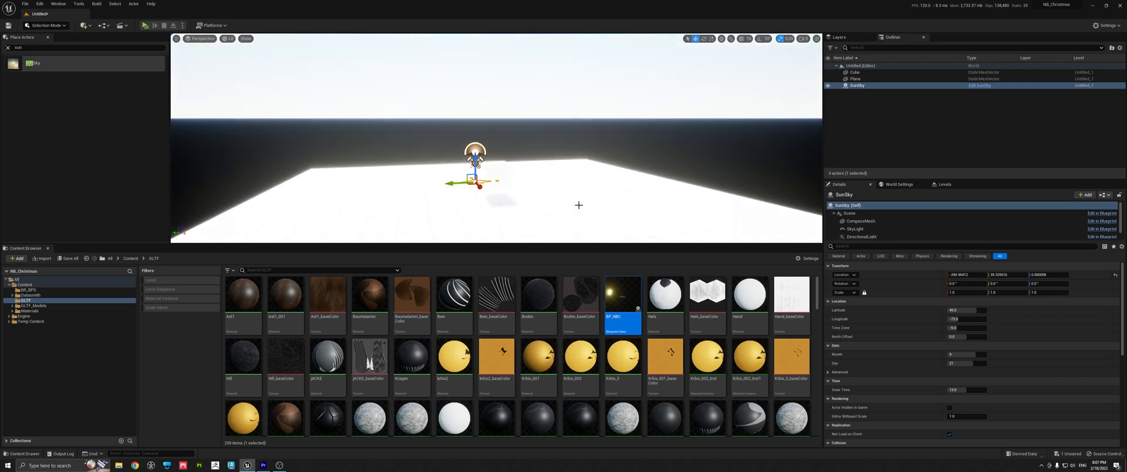
Orbit to view the cube and sky, then select SunSky's DirectionalLight component
left_click_drag(474, 161, 597, 179)
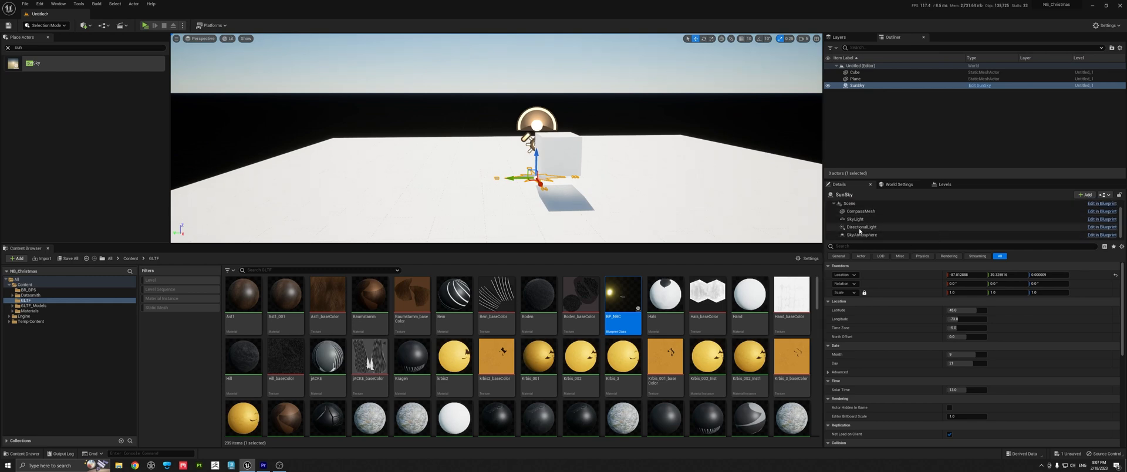
left_click(861, 227)
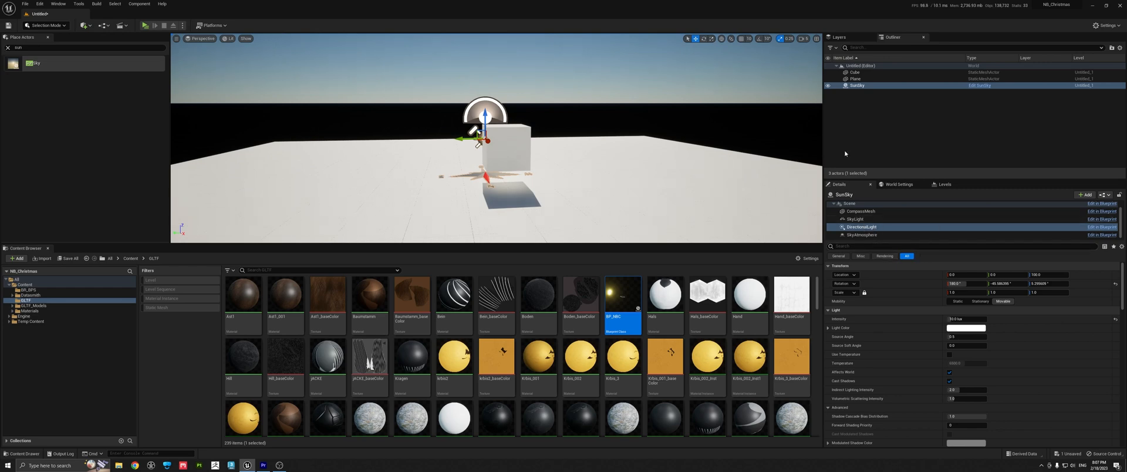
Inspect the SunSky blueprint's directional light, compass mesh and sky atmosphere components, then close it
right_click(857, 85)
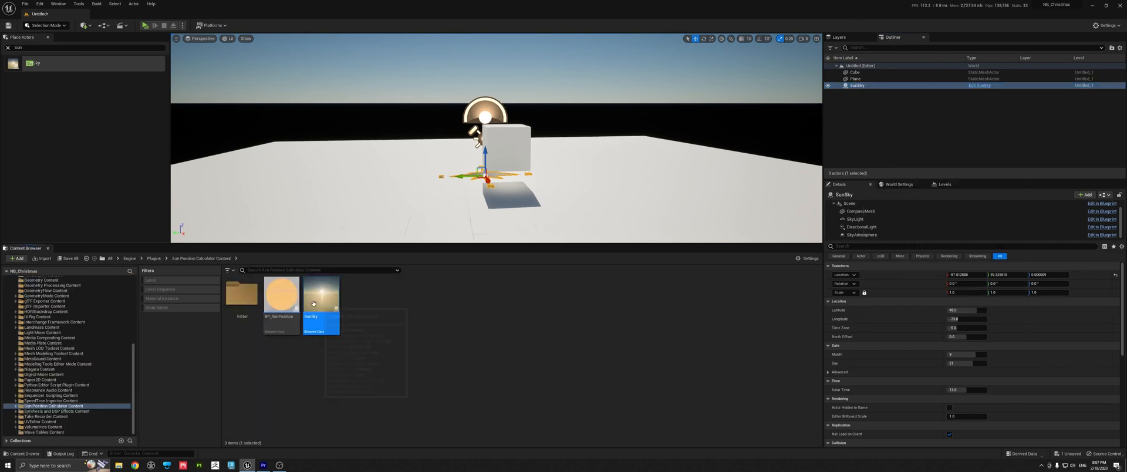
mouse_move(322, 294)
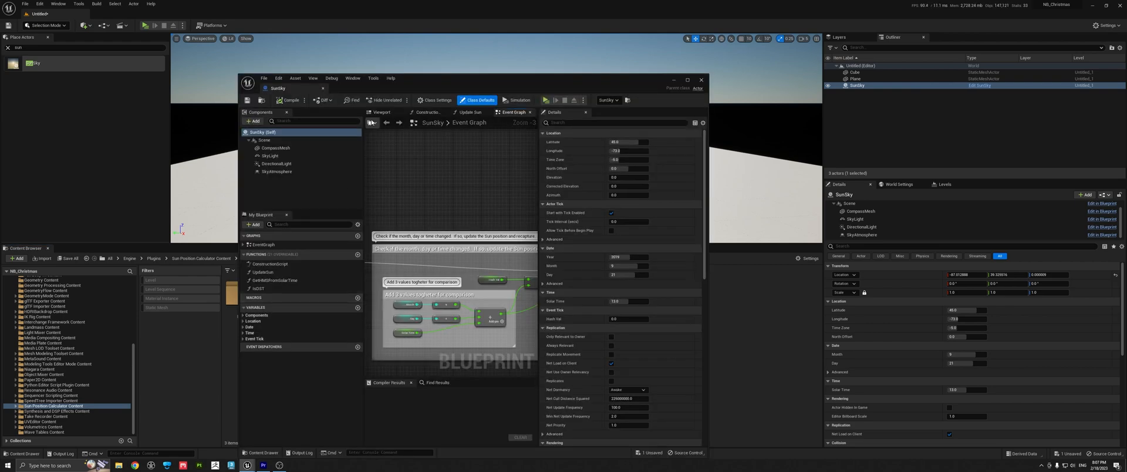
left_click(381, 112)
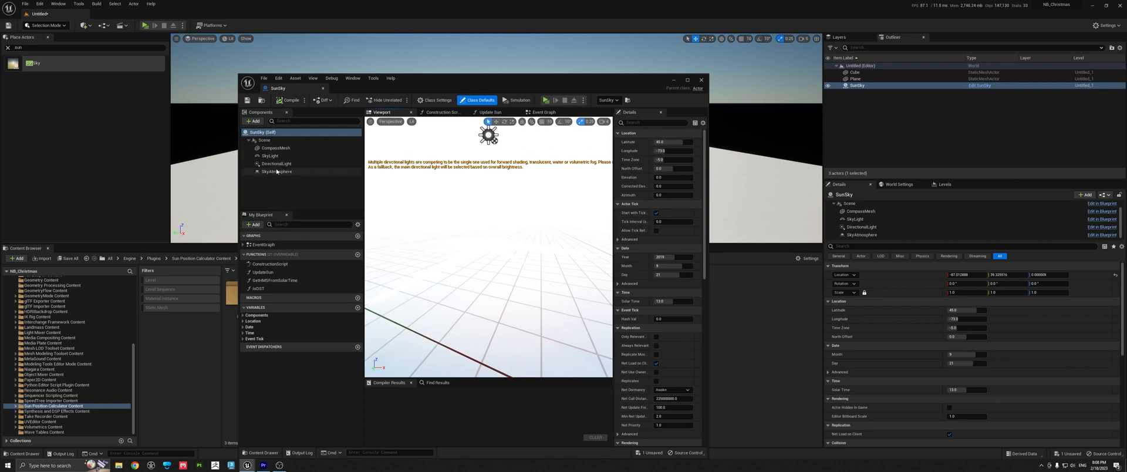
left_click(275, 164)
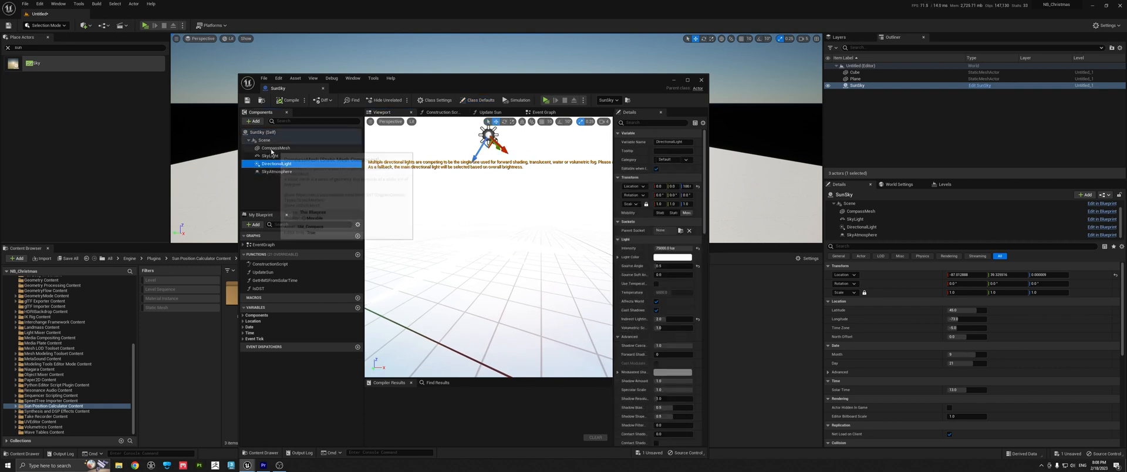
left_click(275, 148)
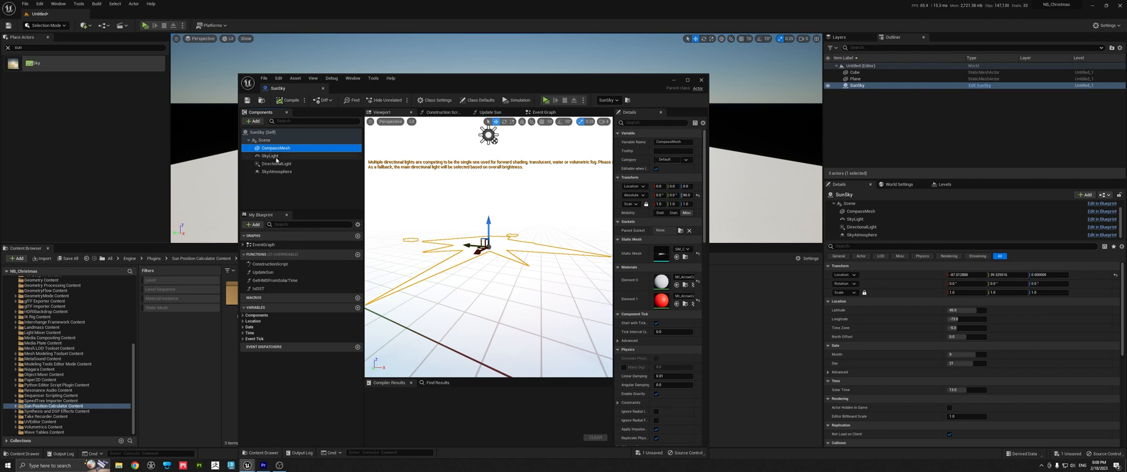
left_click(276, 171)
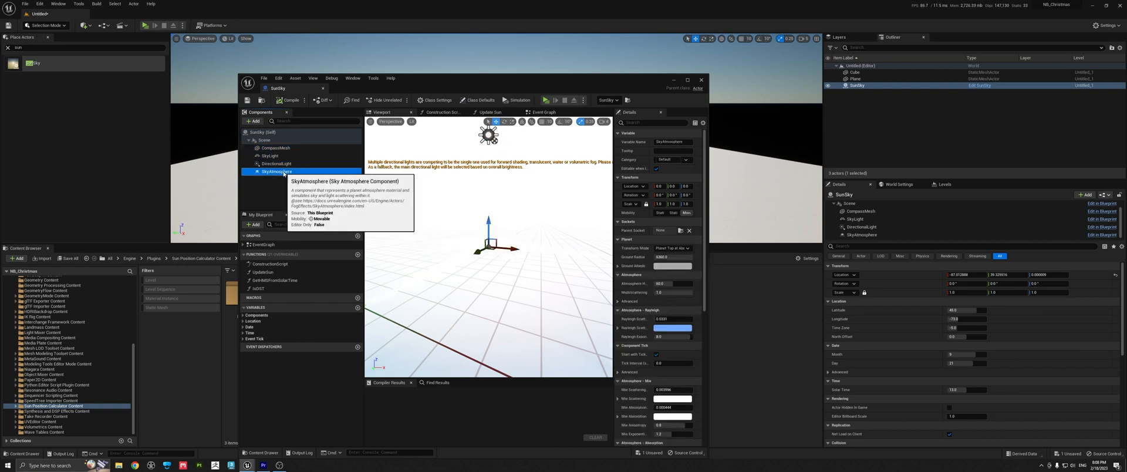
mouse_move(499, 165)
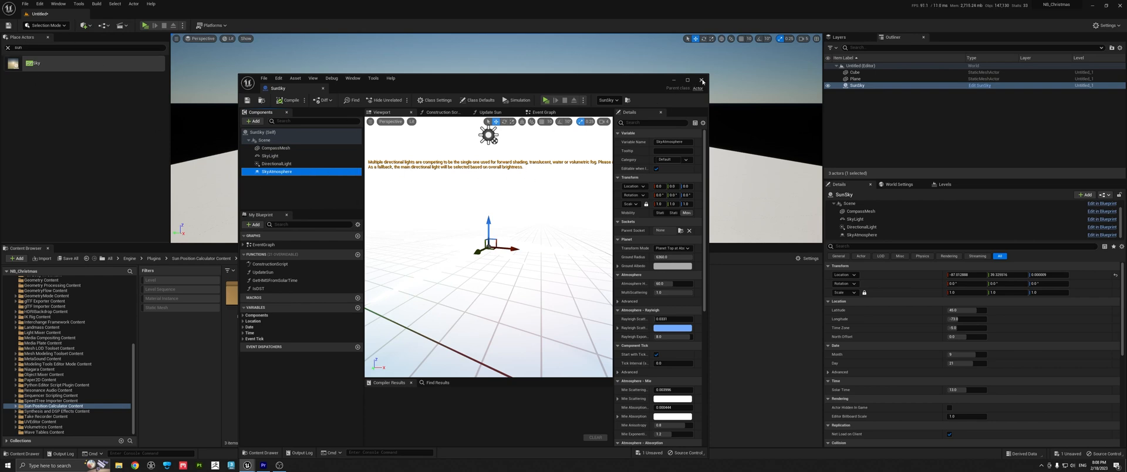
left_click(702, 80)
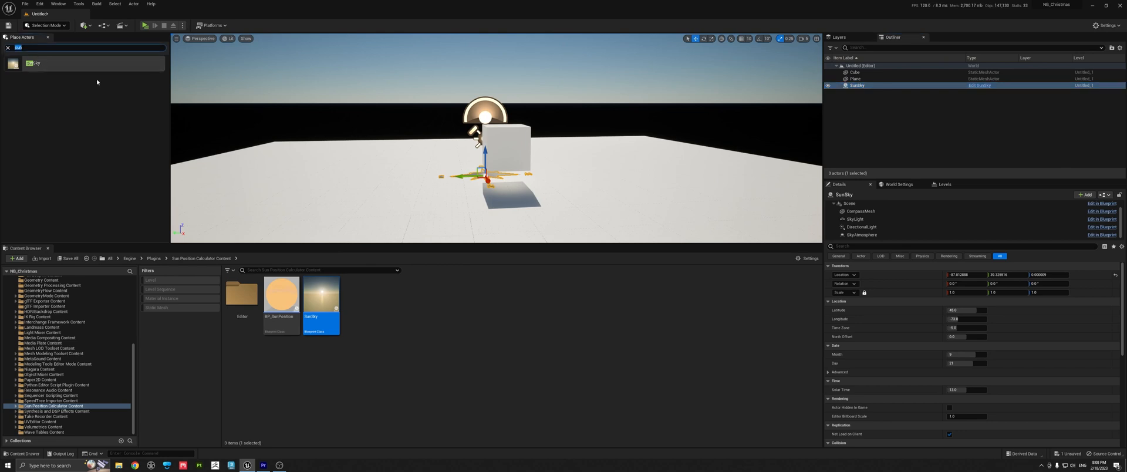
Select SunSky's DirectionalLight, then search 'postp' and place a Post Process Volume
type("direct")
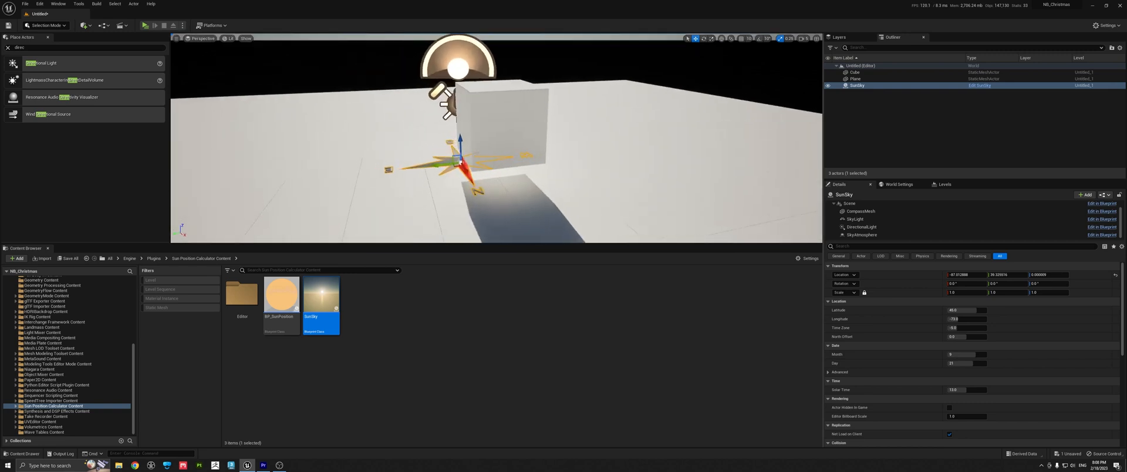
left_click(861, 227)
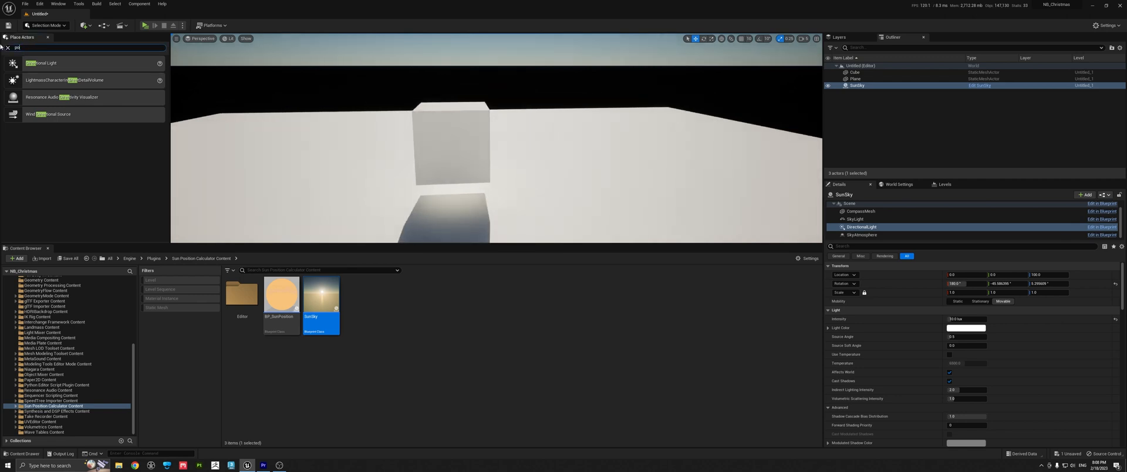
type("postp")
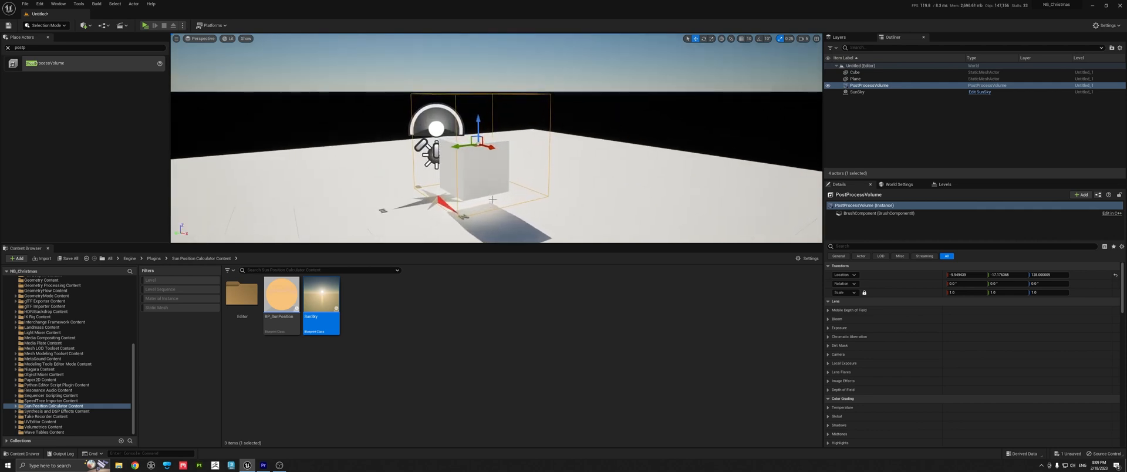
Move the post-process volume over the cube and make it unbound to cover the whole level
left_click_drag(489, 147, 611, 176)
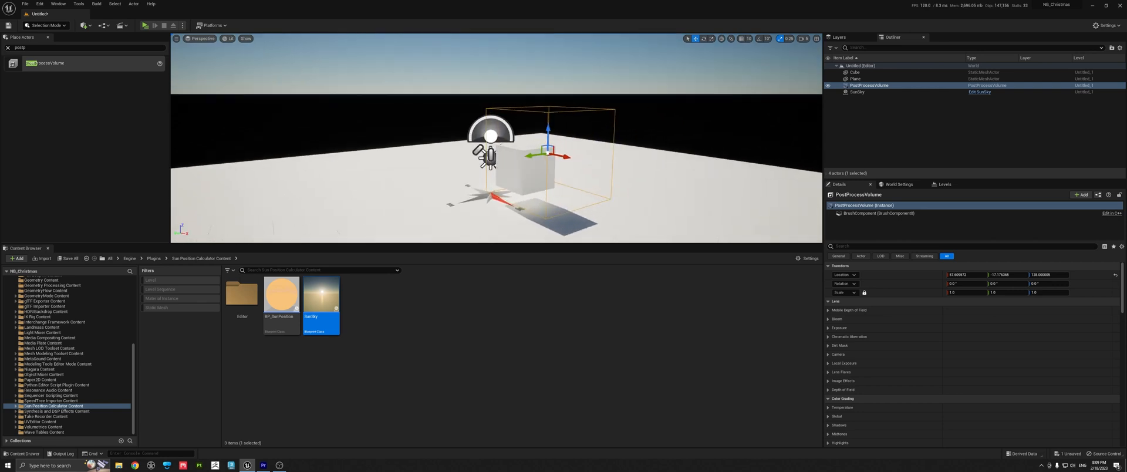
mouse_move(868, 86)
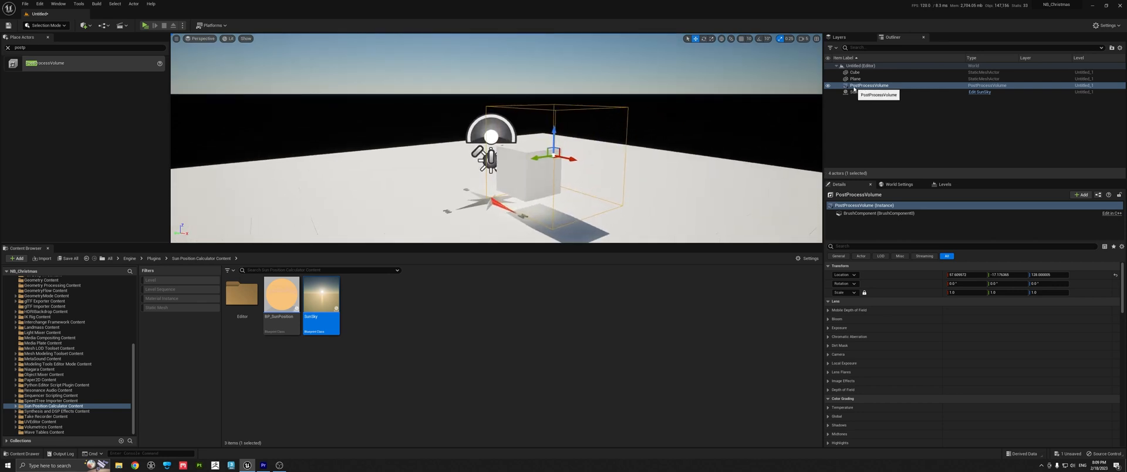
left_click(959, 246)
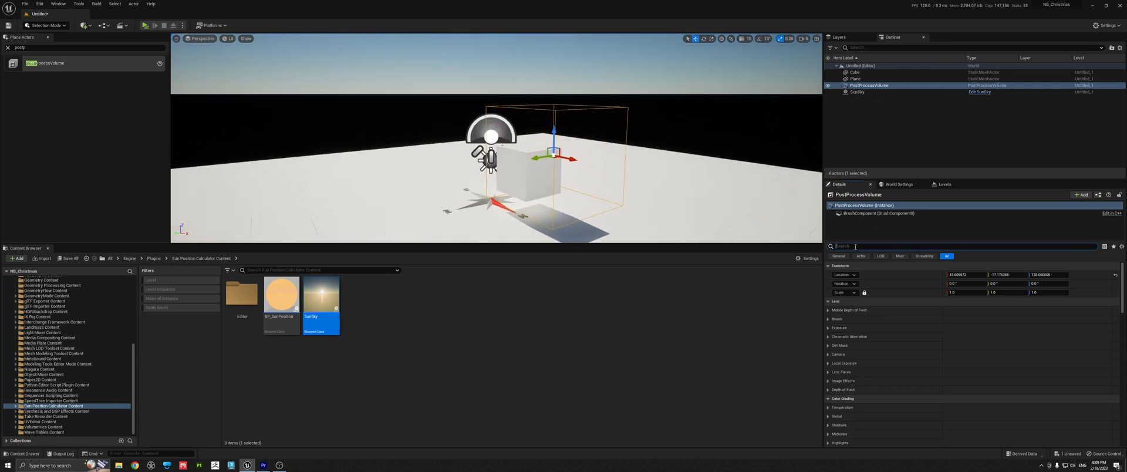
type("unbound")
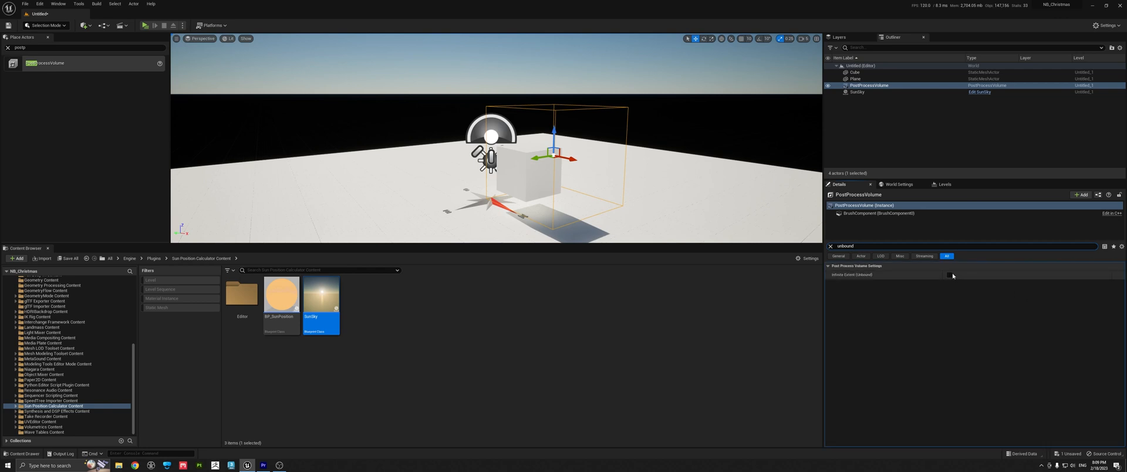
left_click(949, 274)
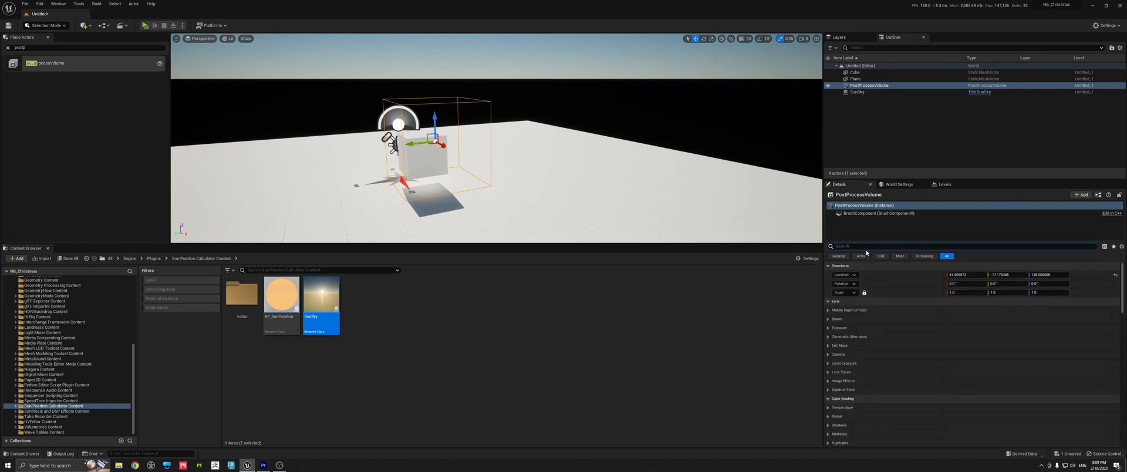
Set the volume's exposure Metering Mode to Manual and Exposure Compensation to 8.0
type("exposure")
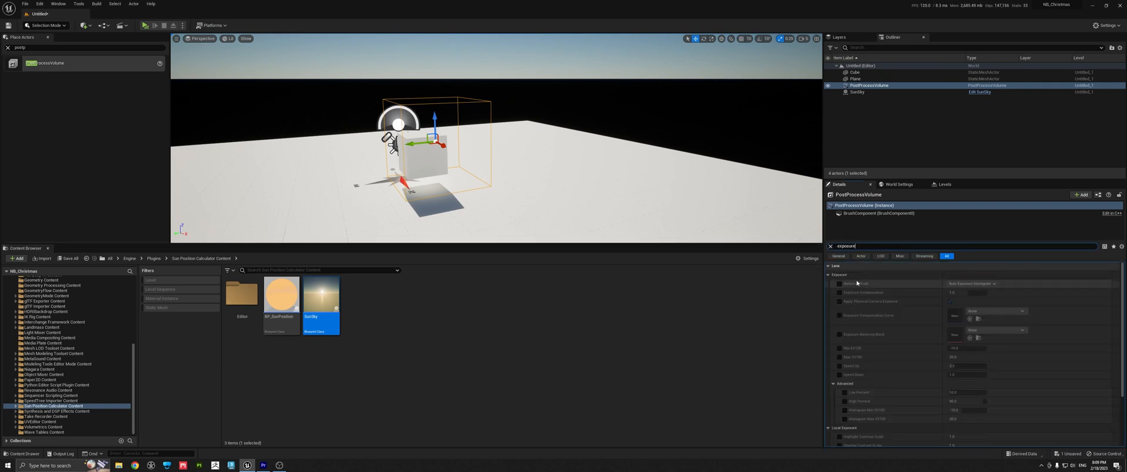
left_click(839, 282)
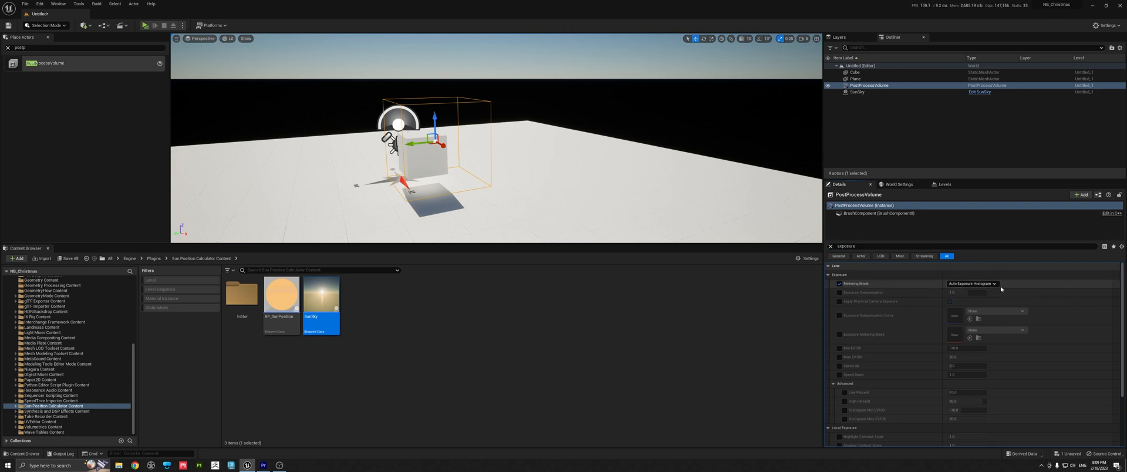
left_click(982, 283)
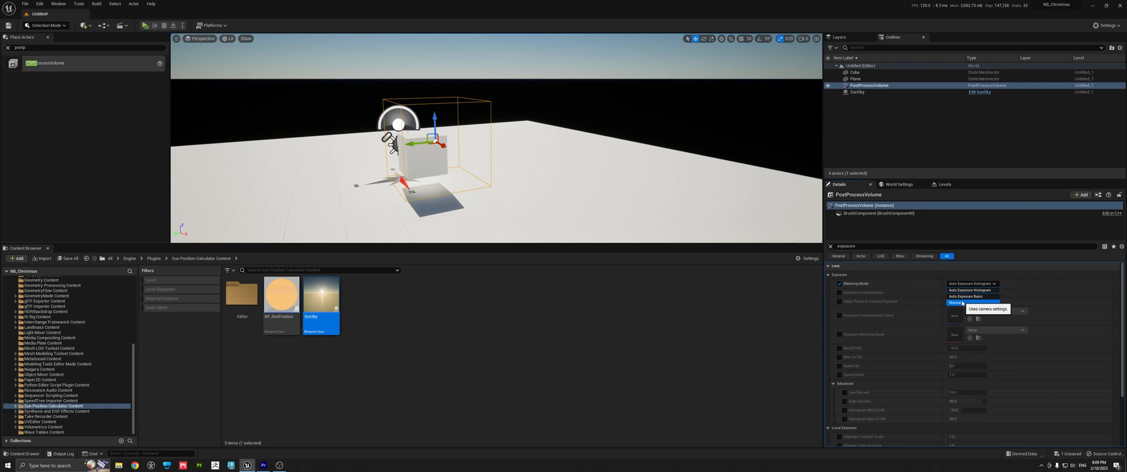
left_click(954, 302)
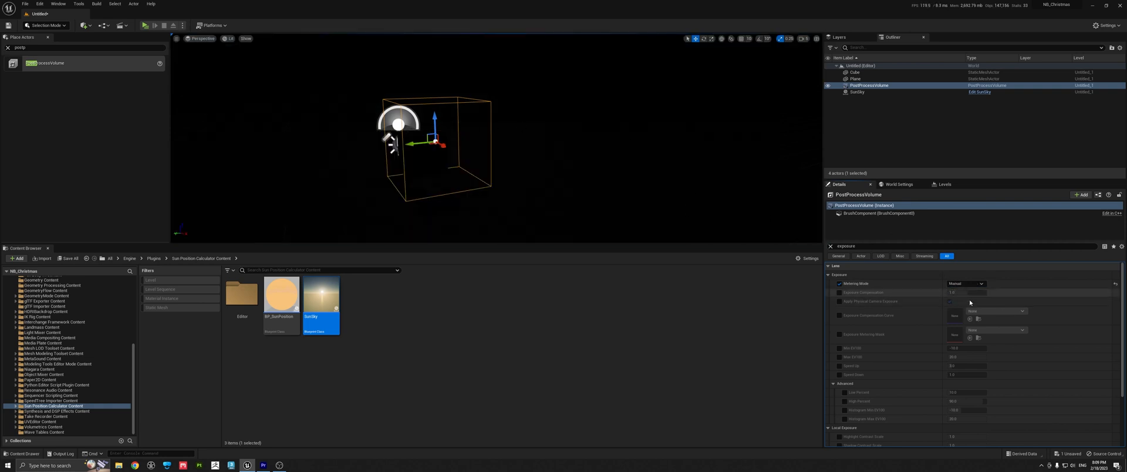
left_click(839, 292)
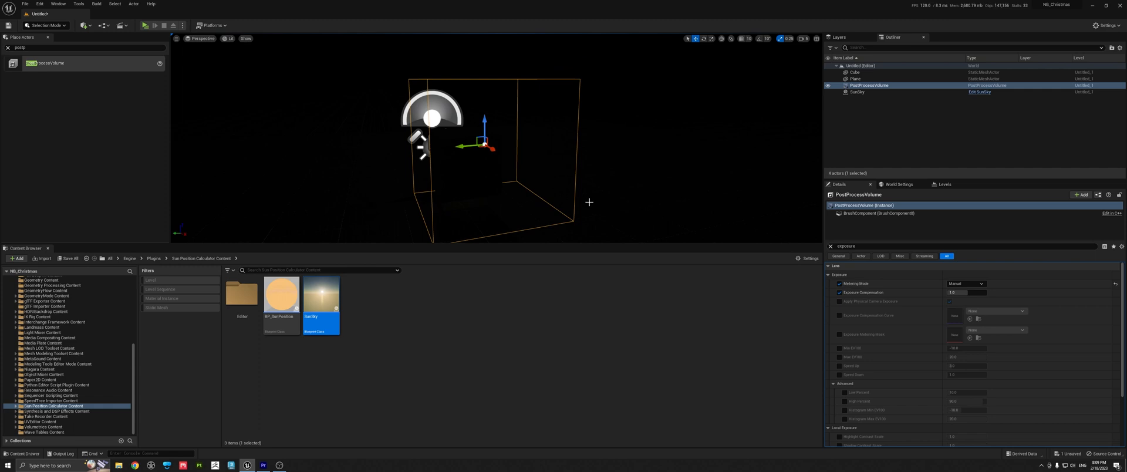
left_click(966, 293)
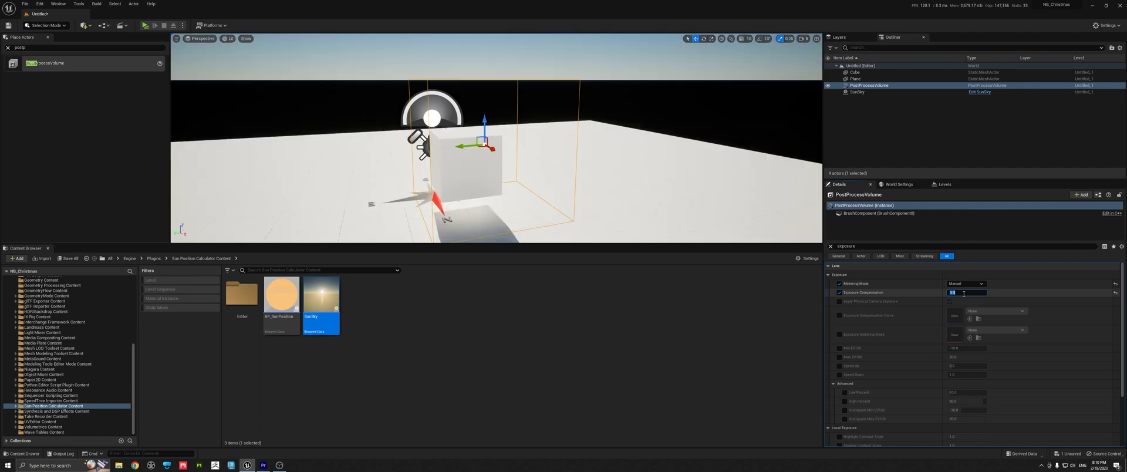
type("8.0")
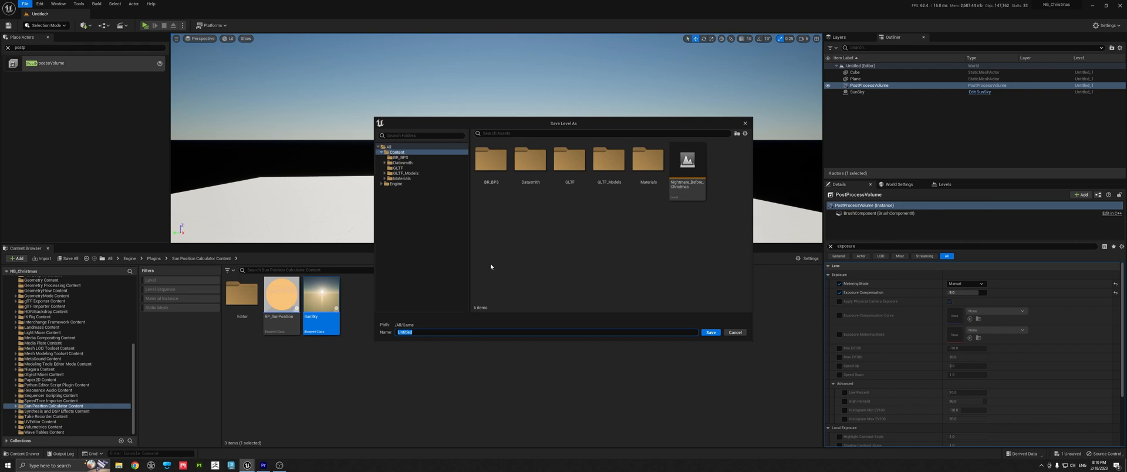
mouse_move(442, 345)
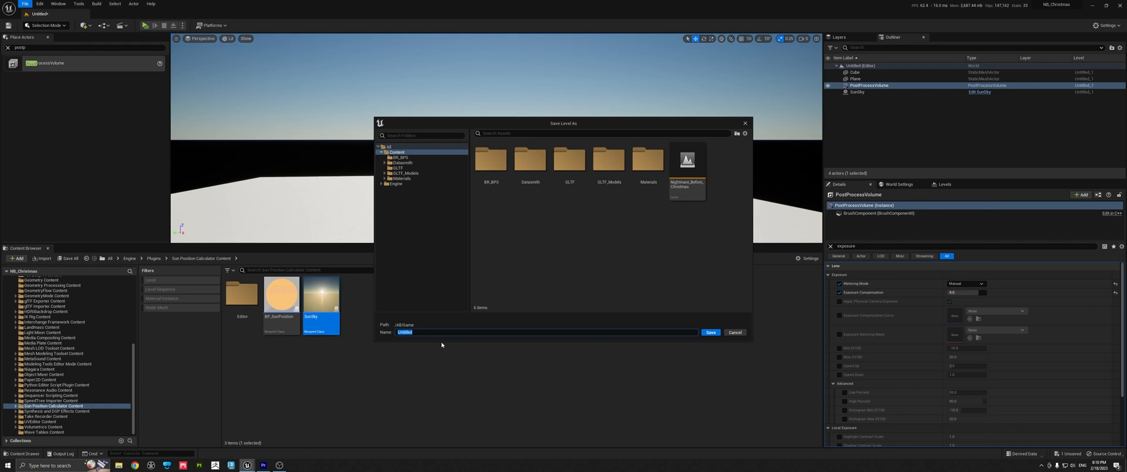
Save the current level in Content as BR_Nightmare_Before_Christmas_Demo
type("BR_Nightmare_Before_Chi")
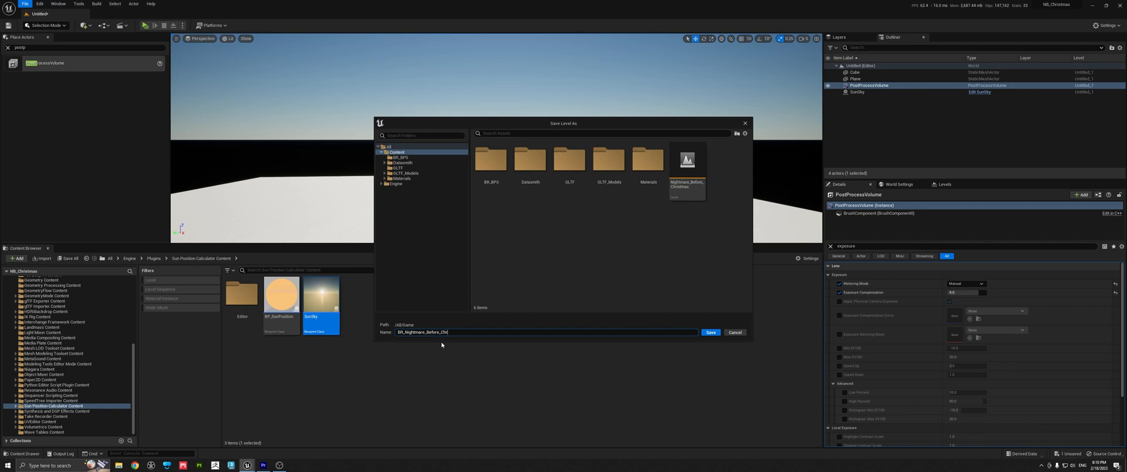
left_click(710, 332)
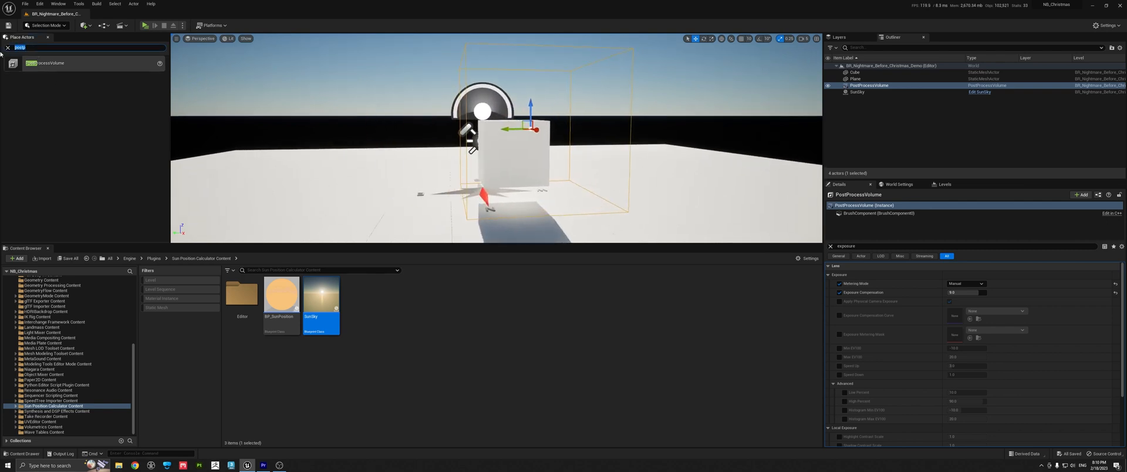
Place an Exponential Height Fog, raise its Fog Density and tick Volumetric Fog
type("height")
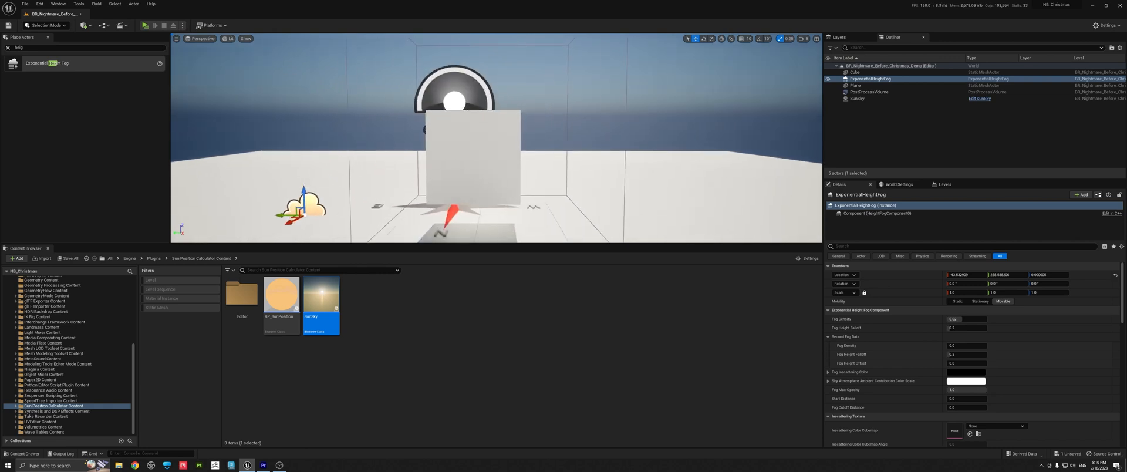
left_click_drag(489, 144, 489, 108)
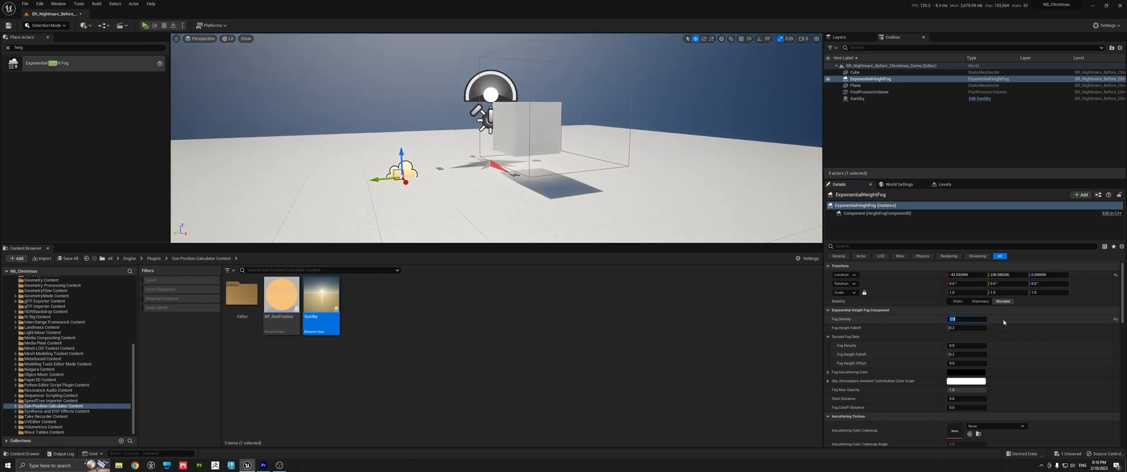
type("0.1")
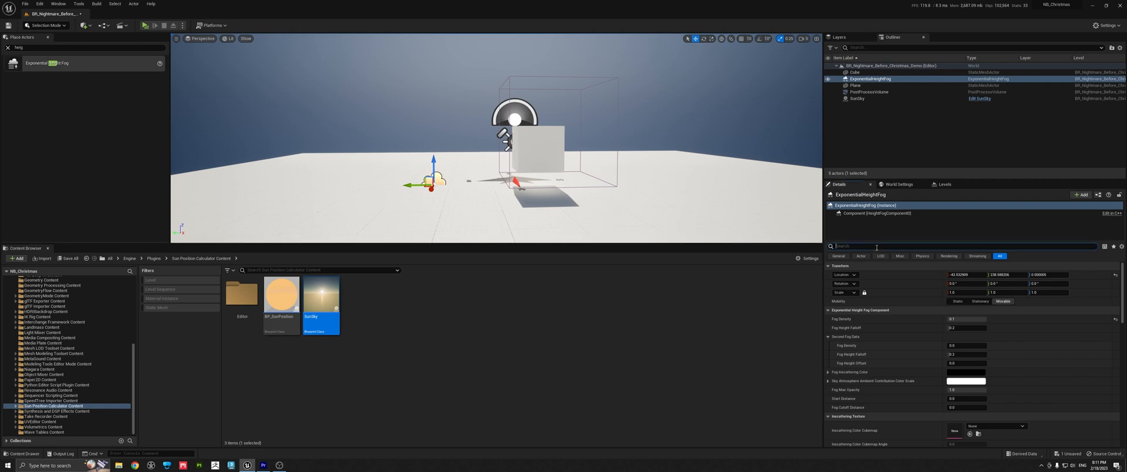
type("volume")
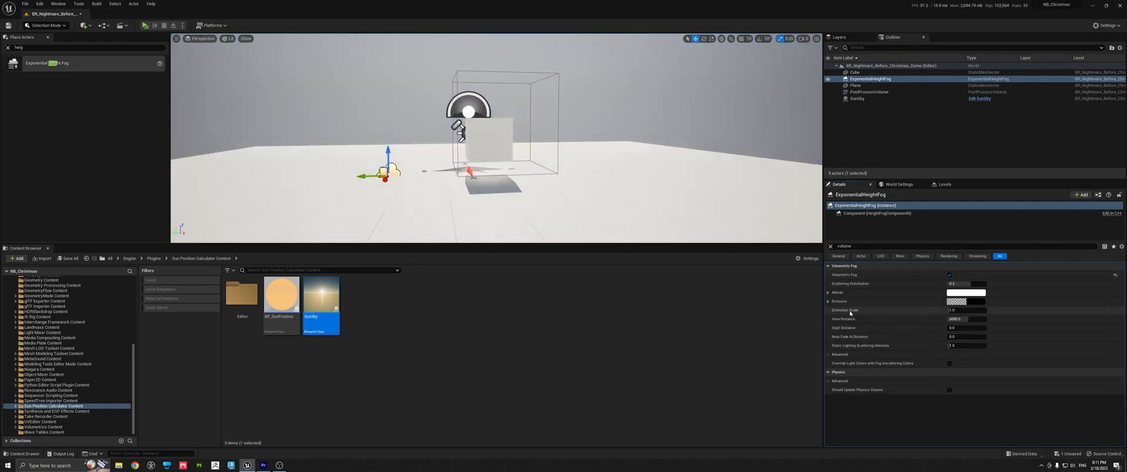
Set the Volumetric Fog Albedo colour to a pale lavender-blue in the Color Picker
left_click(828, 292)
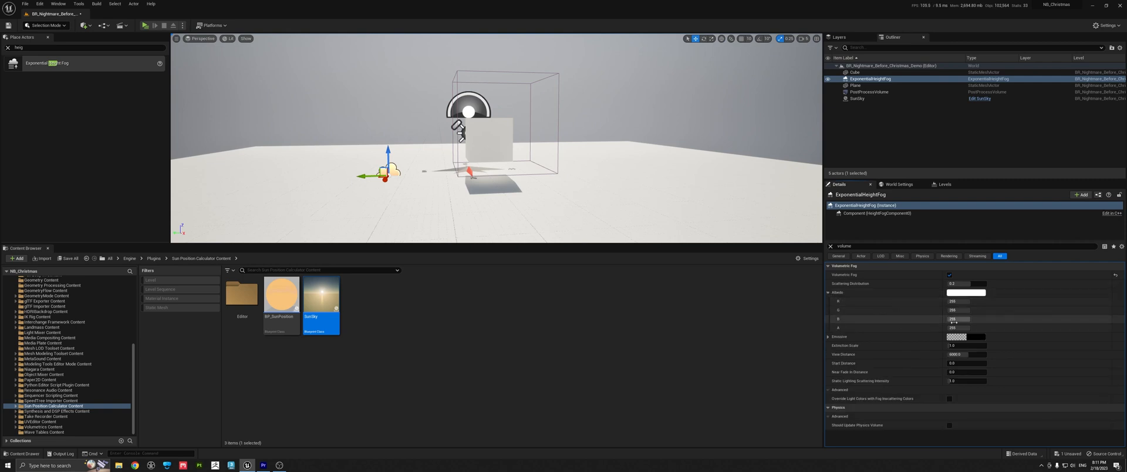
left_click(965, 292)
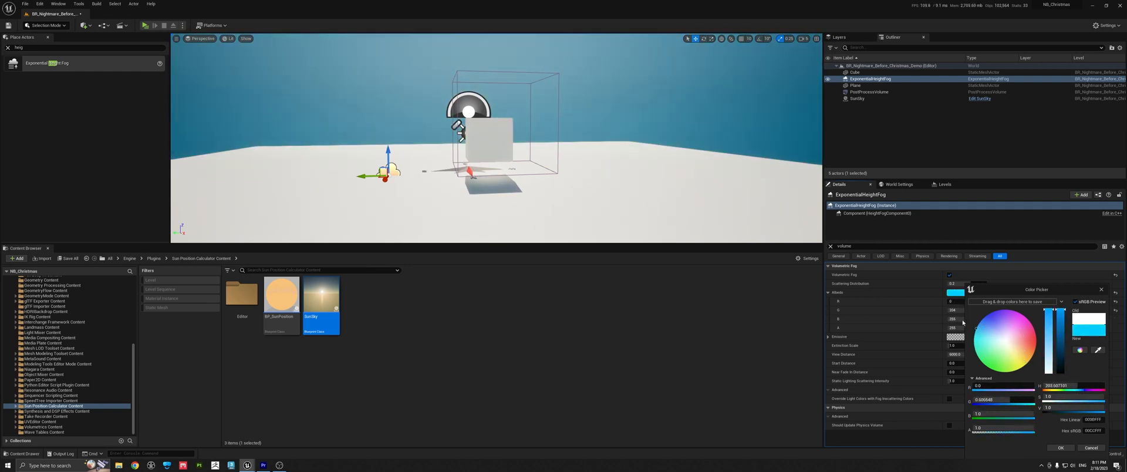
left_click(991, 321)
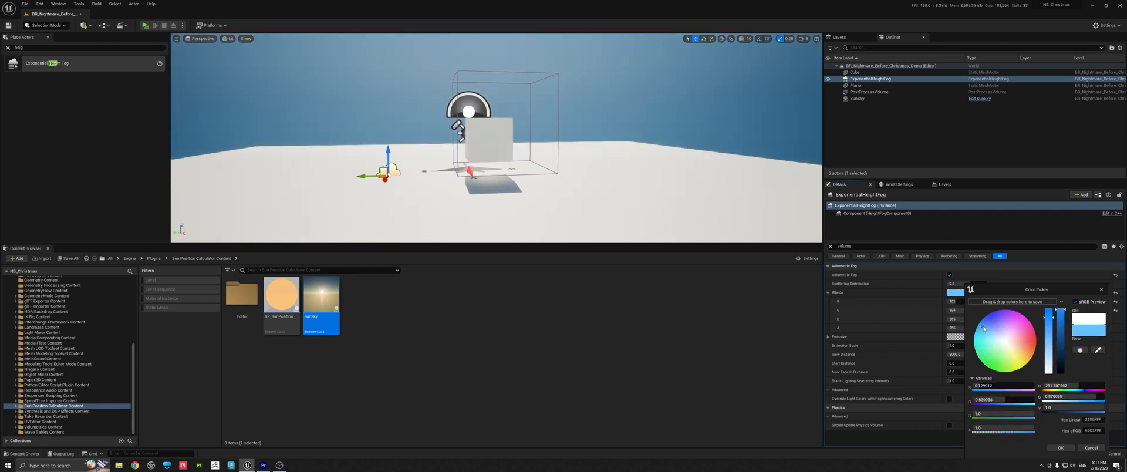
left_click(990, 335)
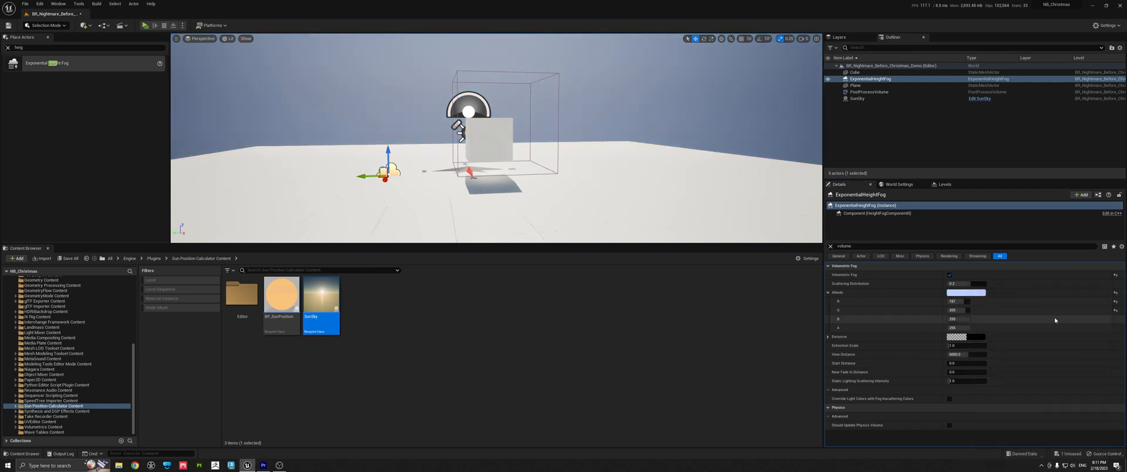
left_click(965, 301)
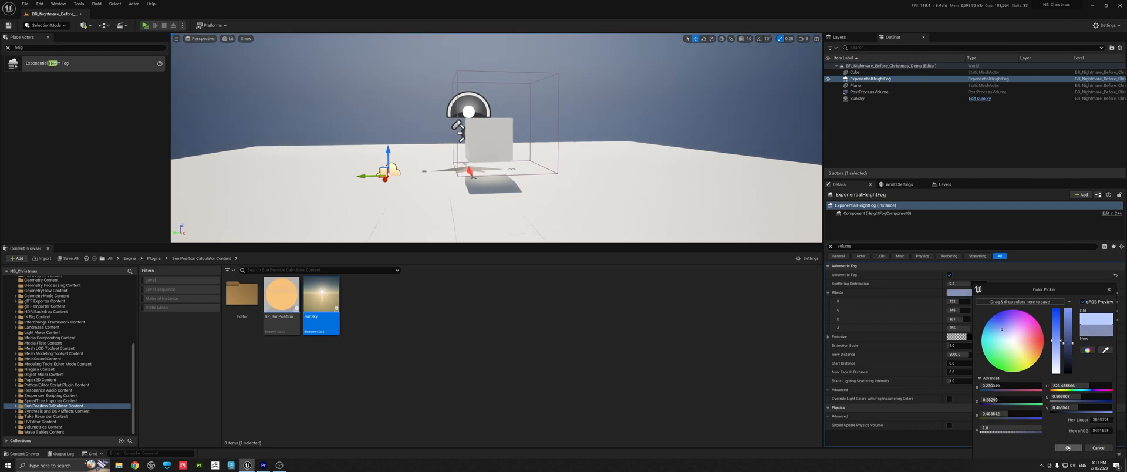
left_click(1068, 447)
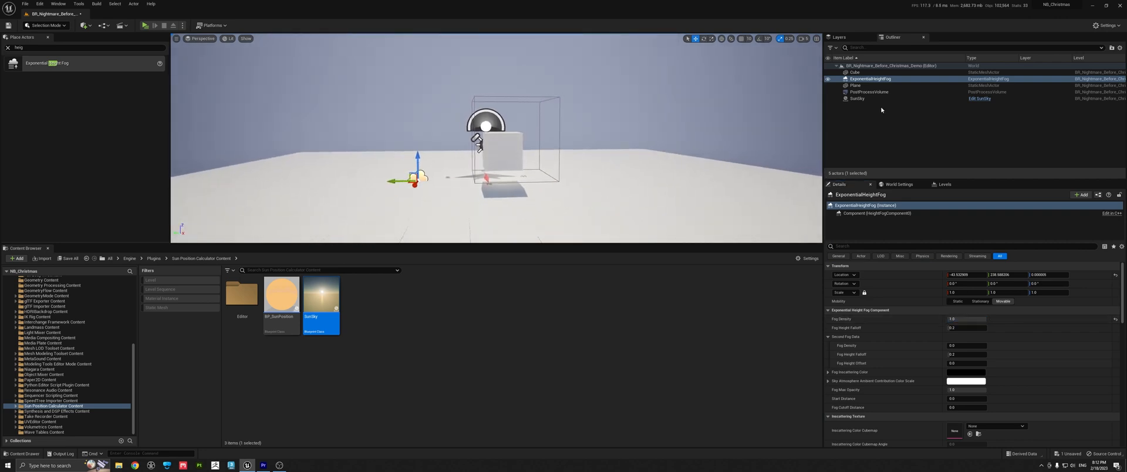
Set the SunSky DirectionalLight intensity to 1.204839 lux
left_click(857, 98)
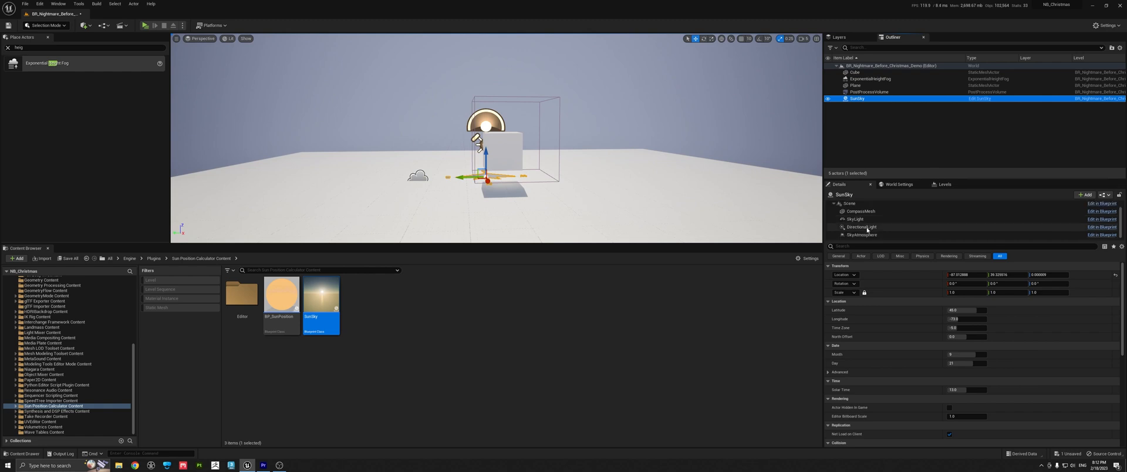
left_click(861, 227)
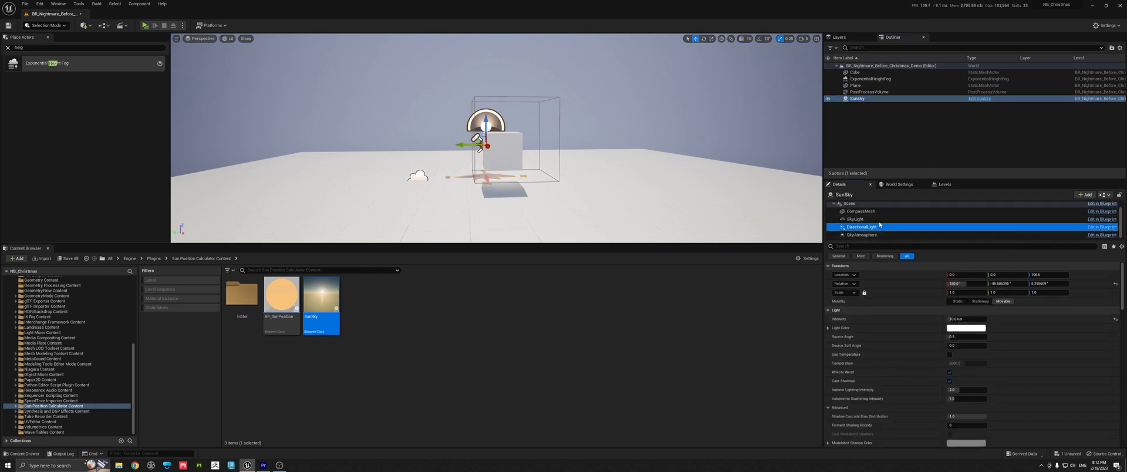
mouse_move(857, 99)
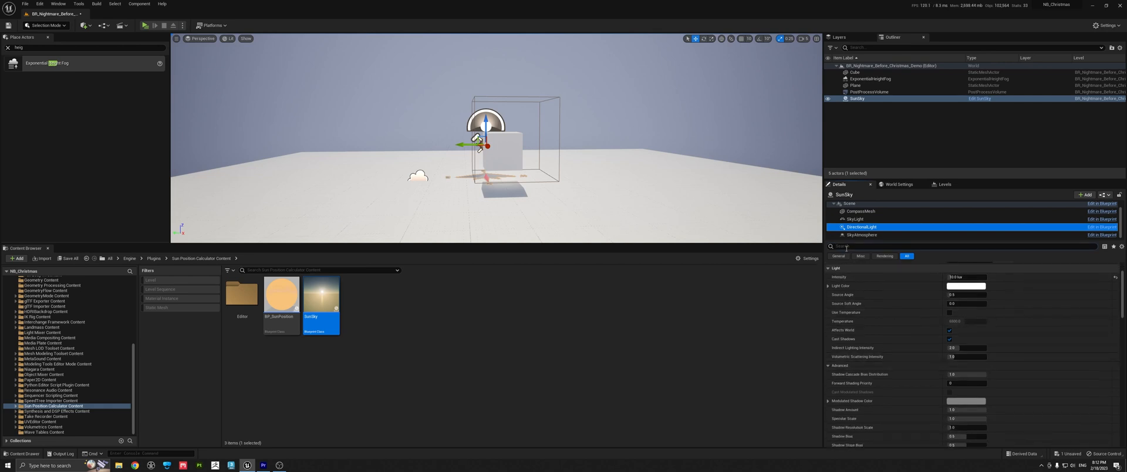
type("vol")
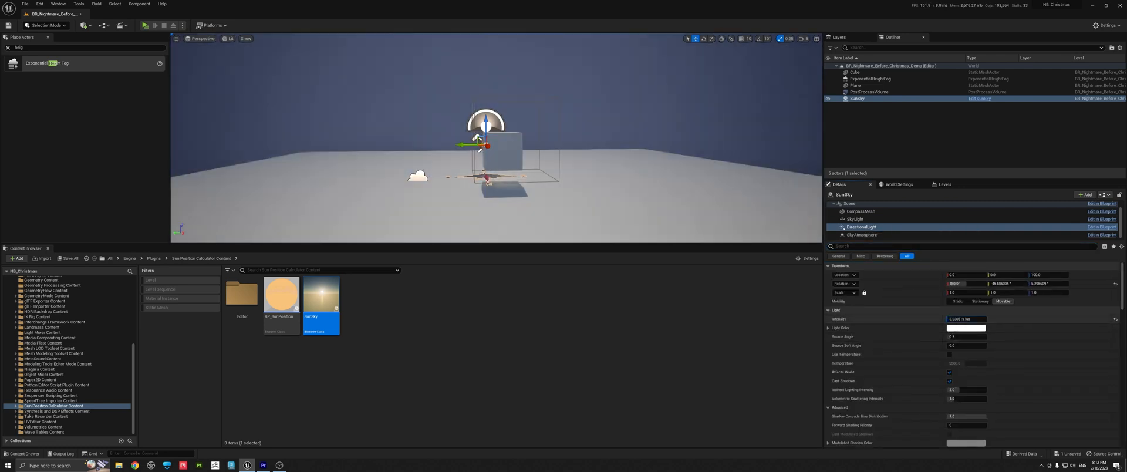
type("1.204839")
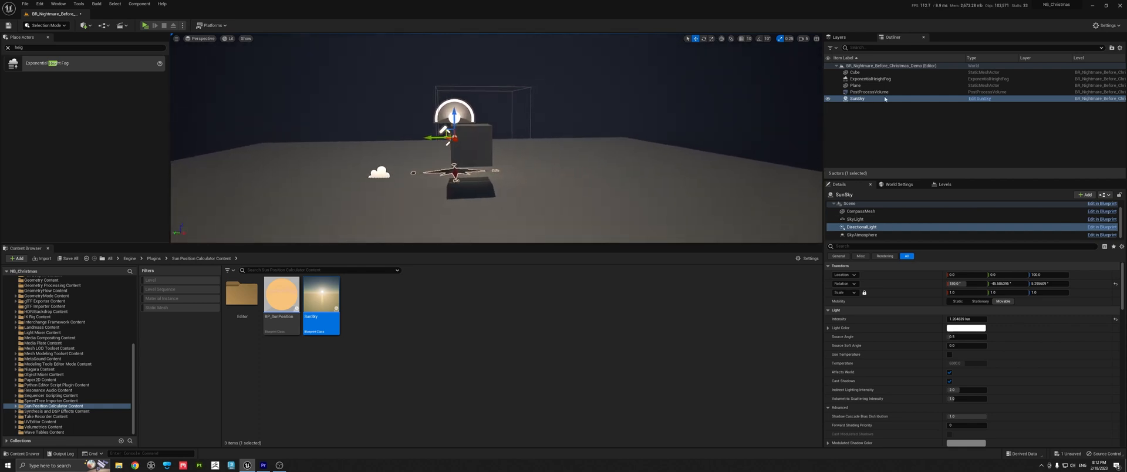
left_click(869, 78)
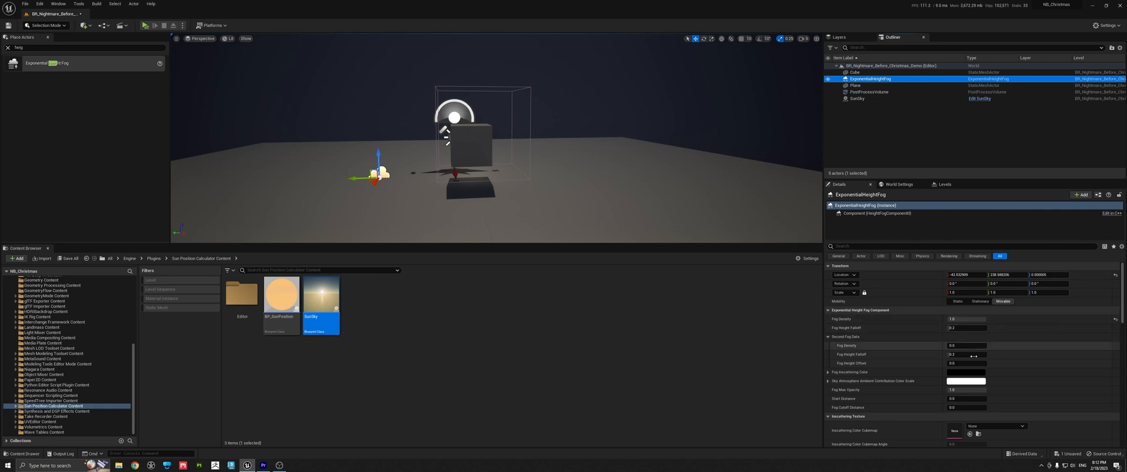
mouse_move(961, 338)
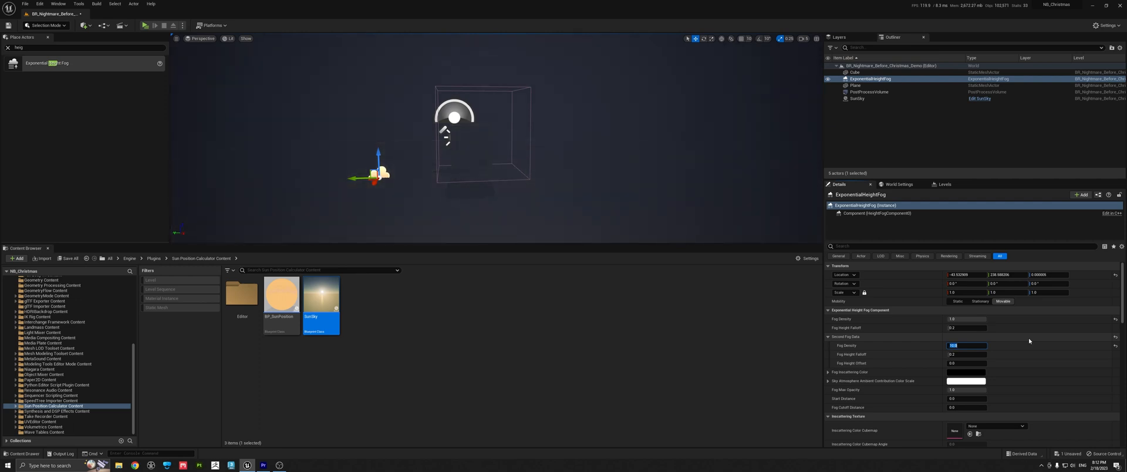
Set the height fog's Second Fog Data density to 18.0
type("18.0")
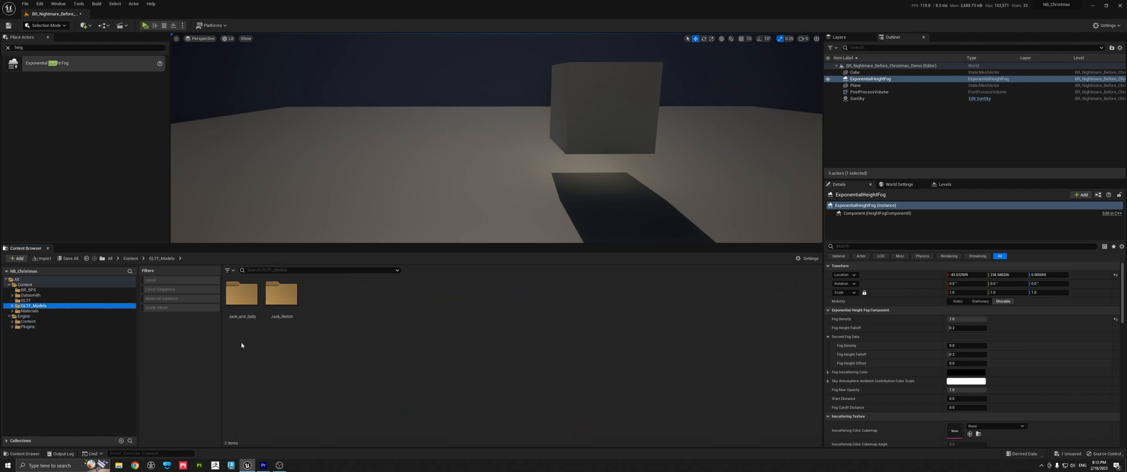
left_click(25, 300)
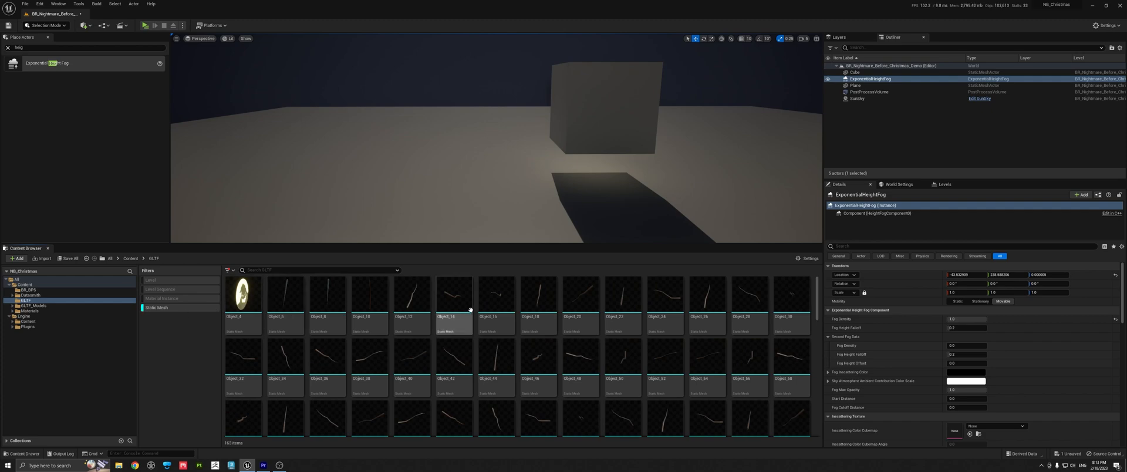
scroll("down", 3)
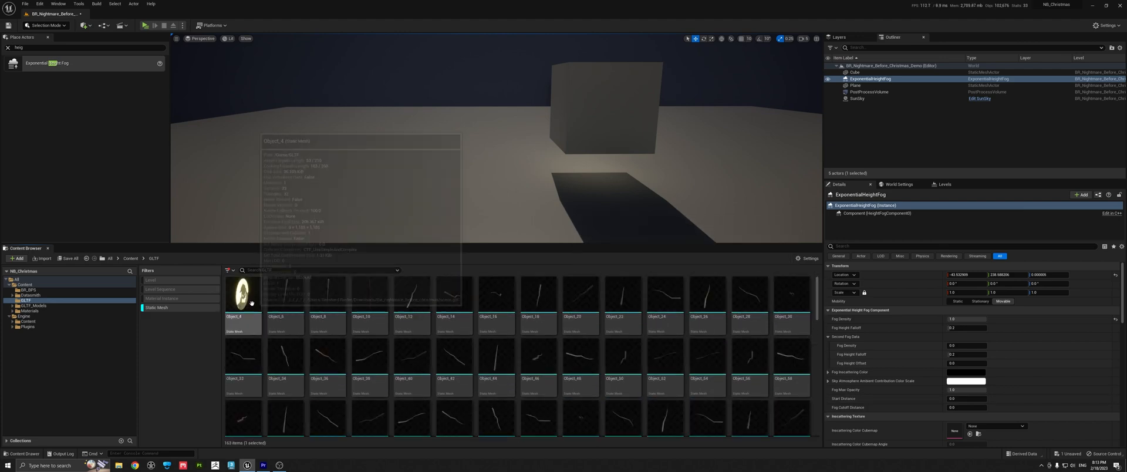
key("ctrl+a")
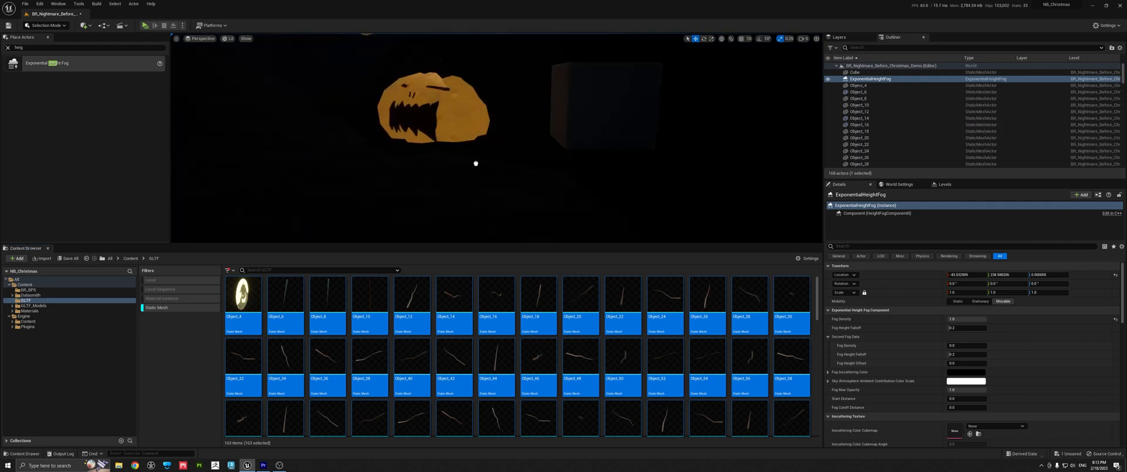
mouse_move(507, 146)
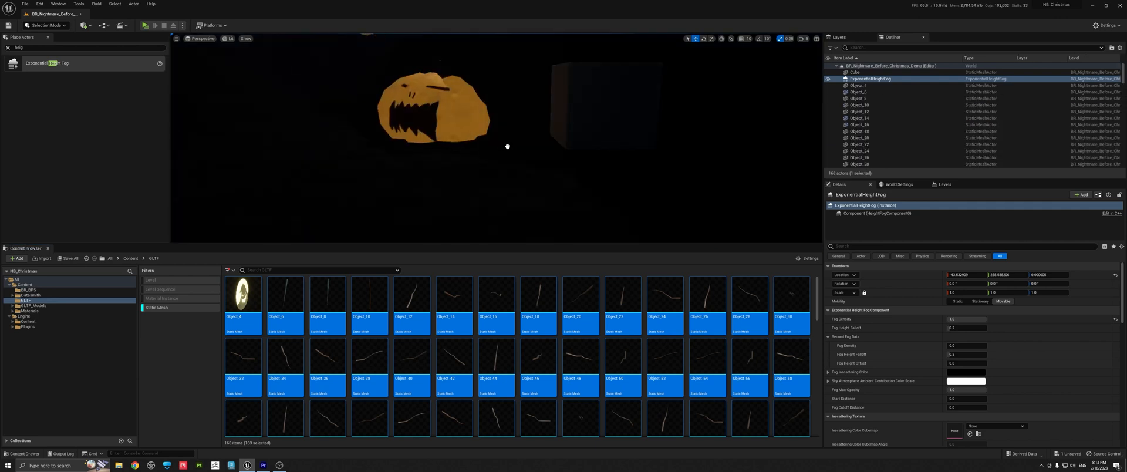
mouse_move(479, 158)
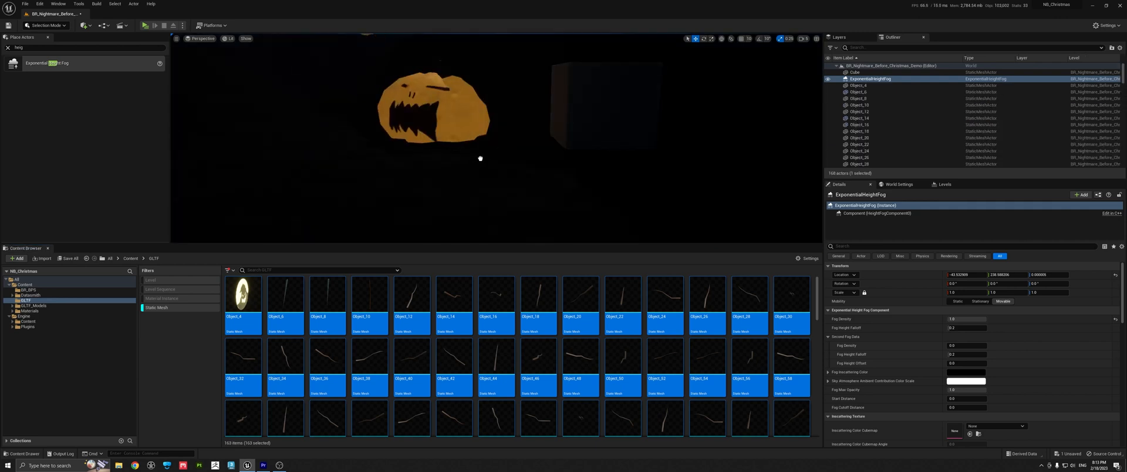
Create an Actor-based Blueprint Class named BP_NBC_Geo in the GLTF folder
right_click(476, 161)
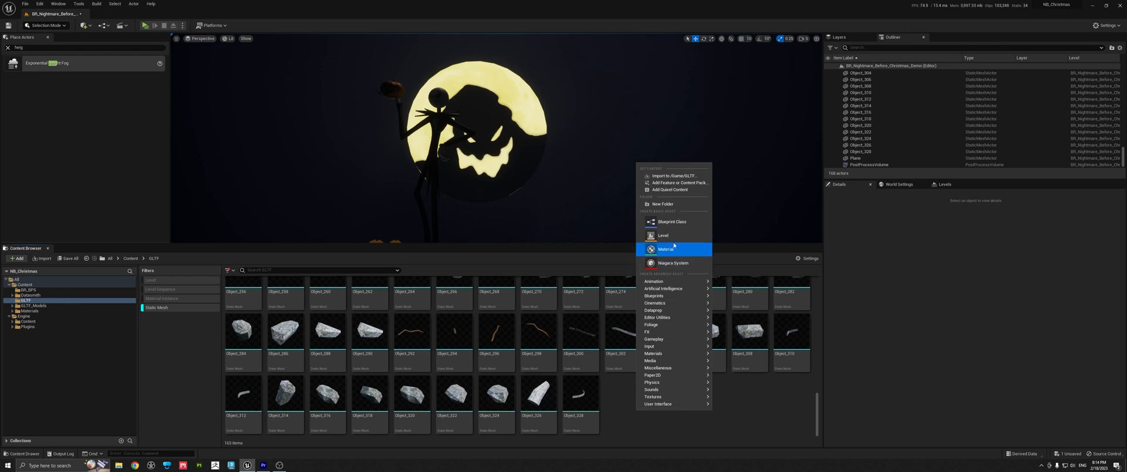
mouse_move(670, 221)
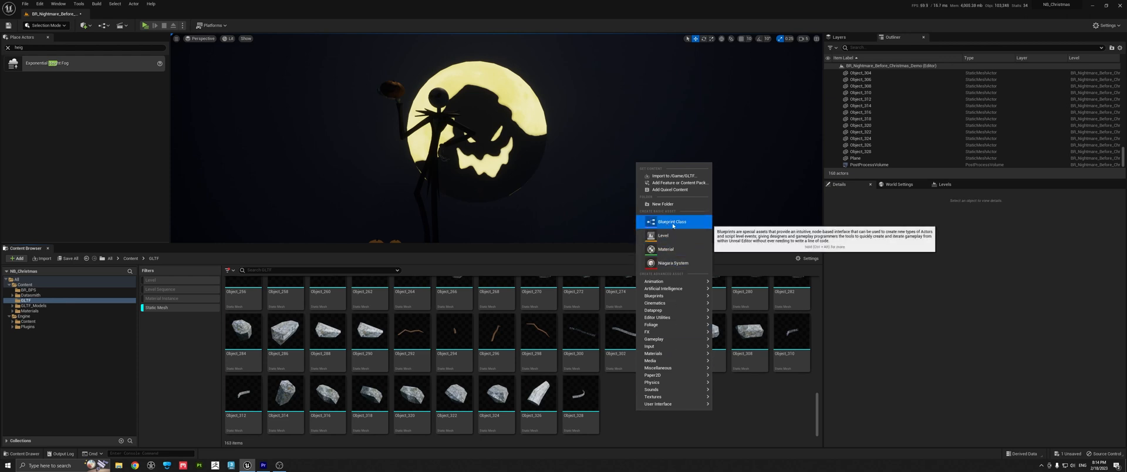
left_click(671, 221)
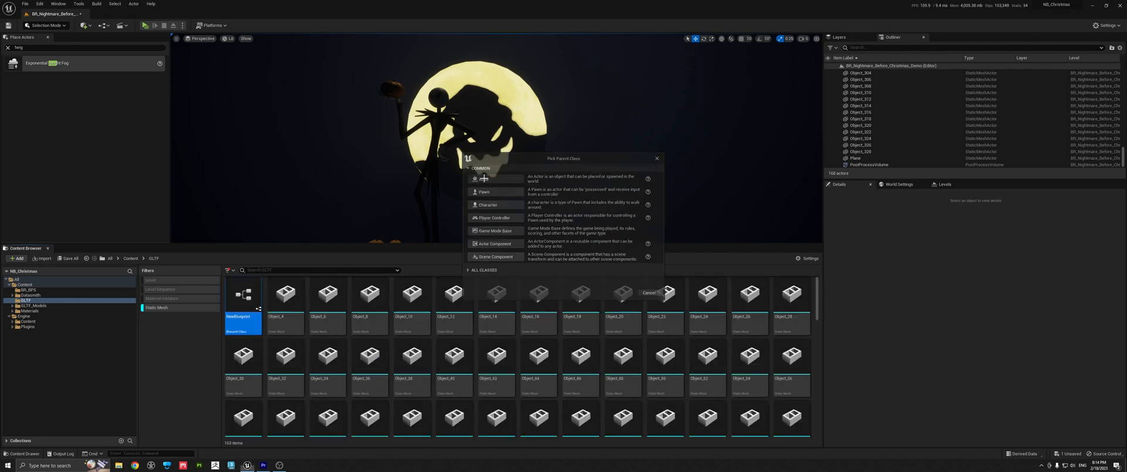
left_click(648, 292)
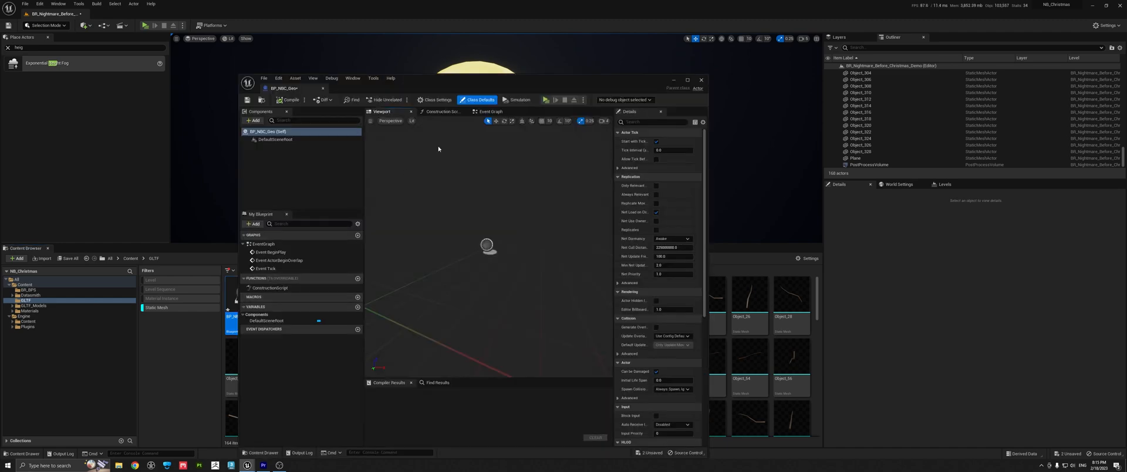
mouse_move(655, 94)
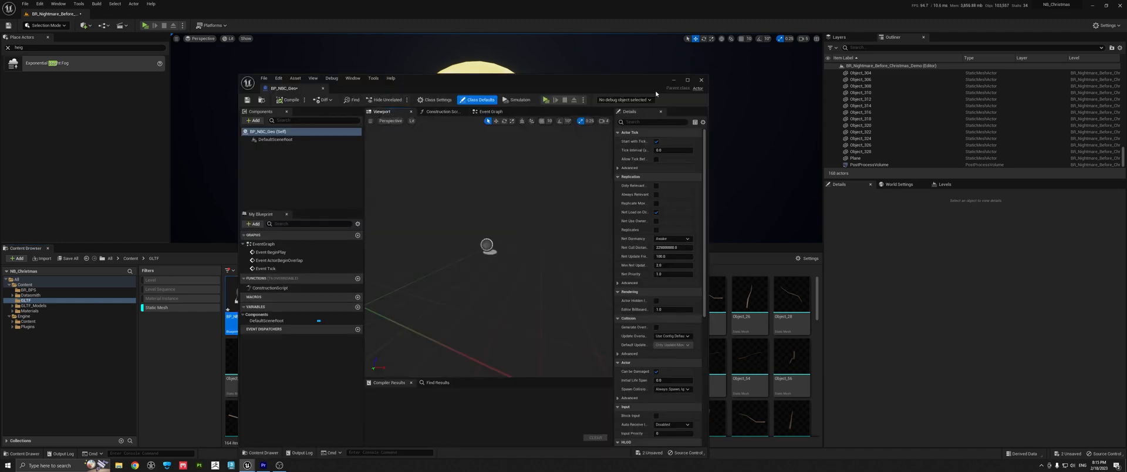
Maximize the BP_NBC_Geo editor, add the Object mesh components and compile
left_click(686, 80)
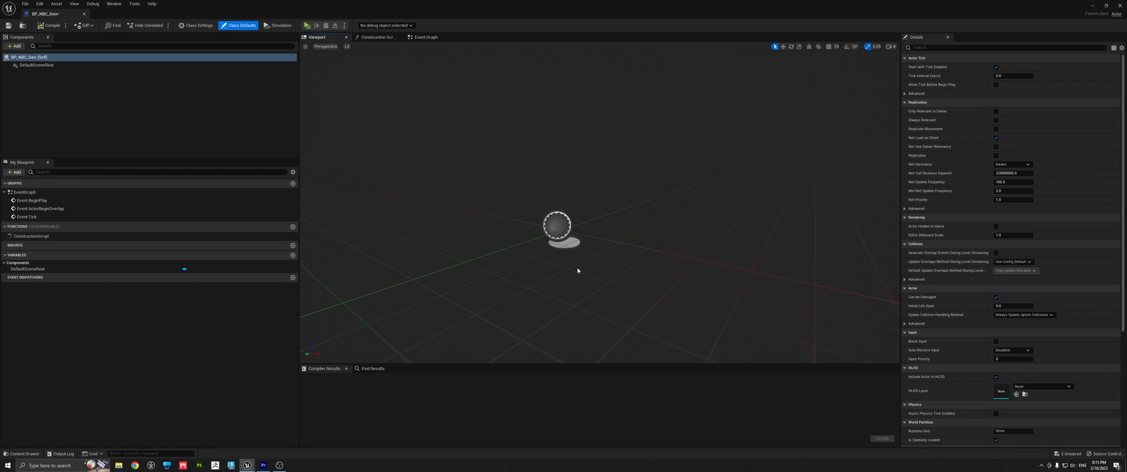
mouse_move(514, 240)
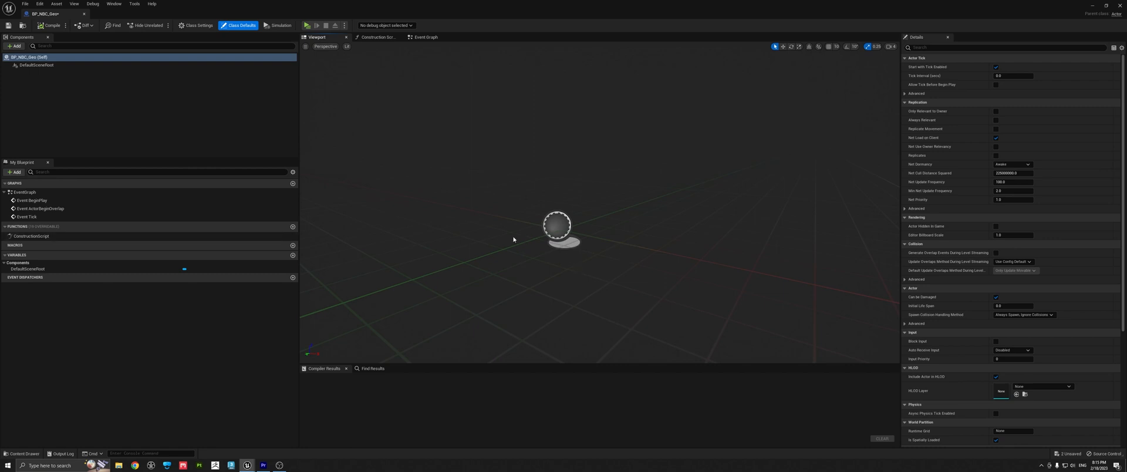
mouse_move(329, 39)
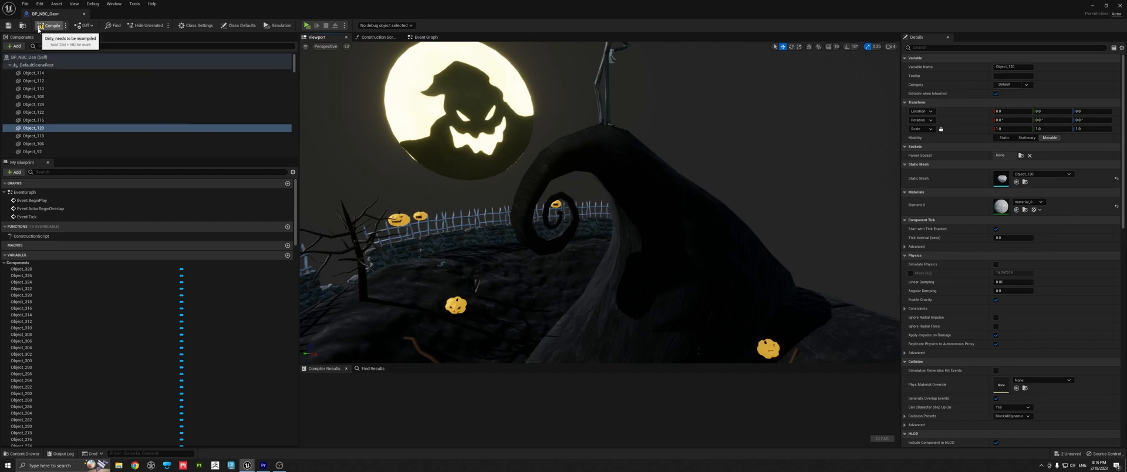
left_click(25, 4)
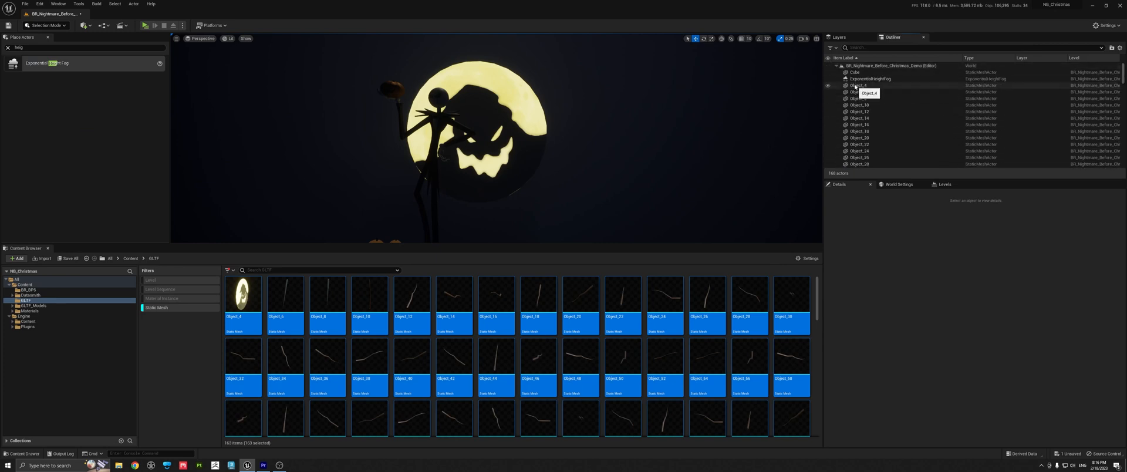
Delete the Object_4-to-last Object mesh actors from the Outliner, then select the Cube
left_click(859, 85)
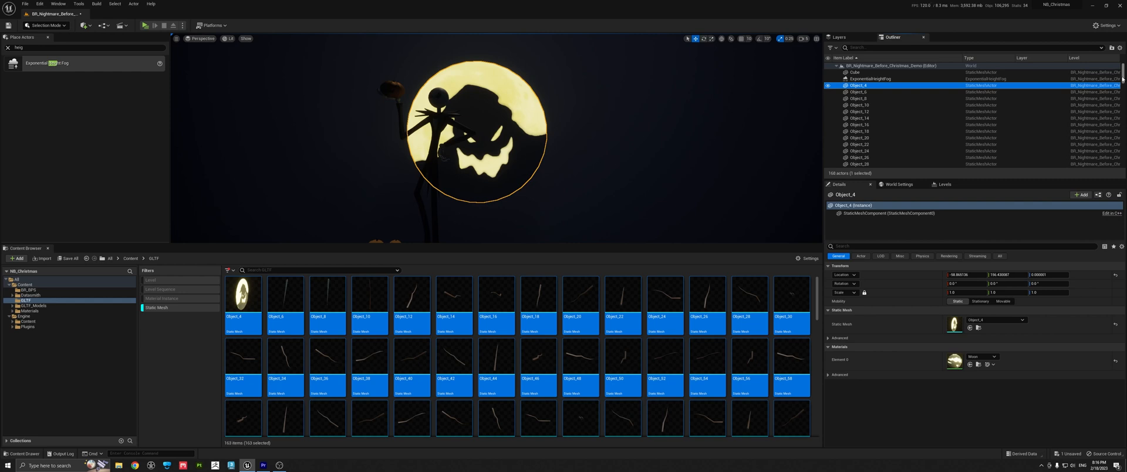
scroll("down", 3)
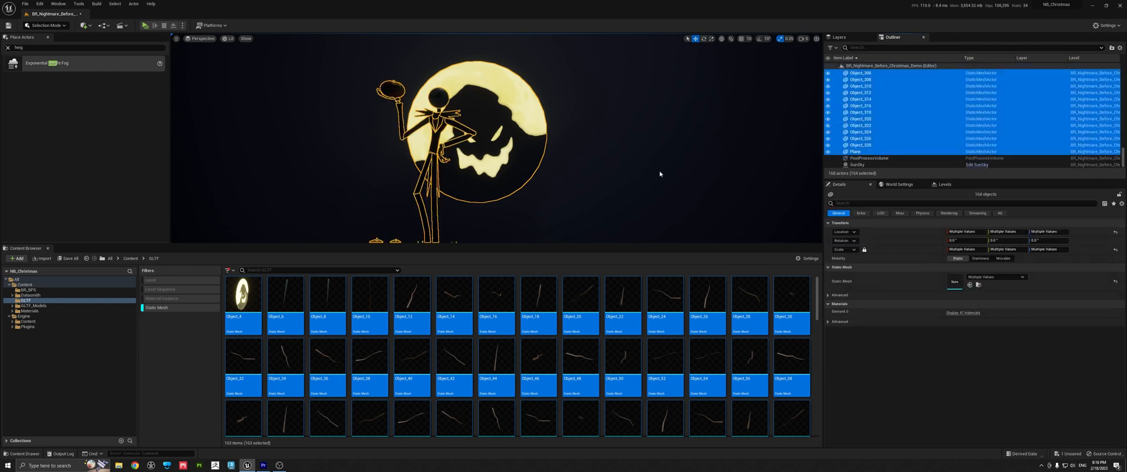
mouse_move(564, 155)
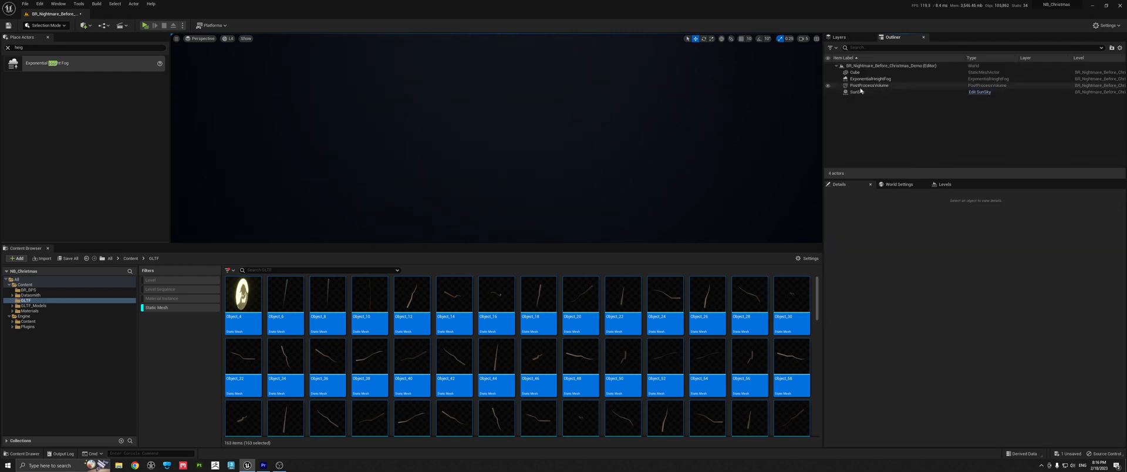
left_click(854, 72)
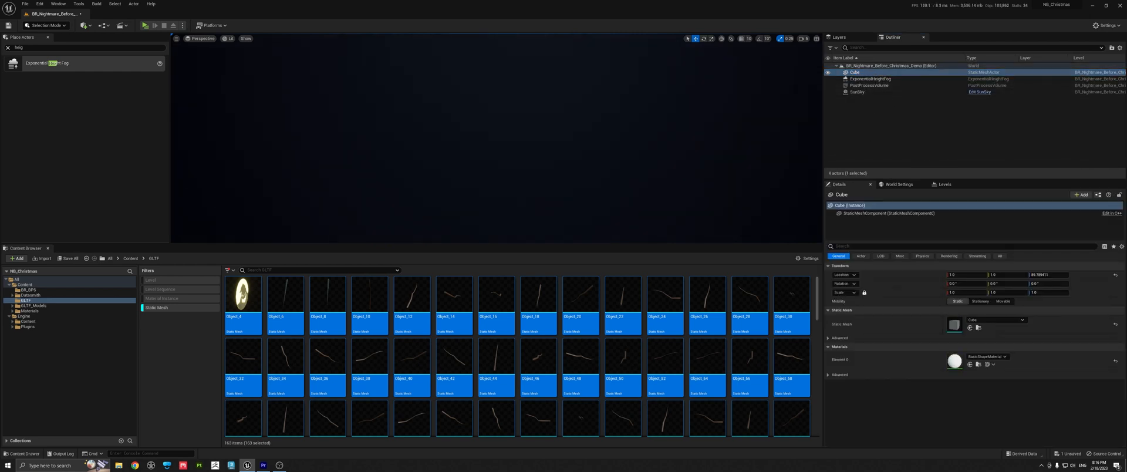
mouse_move(870, 78)
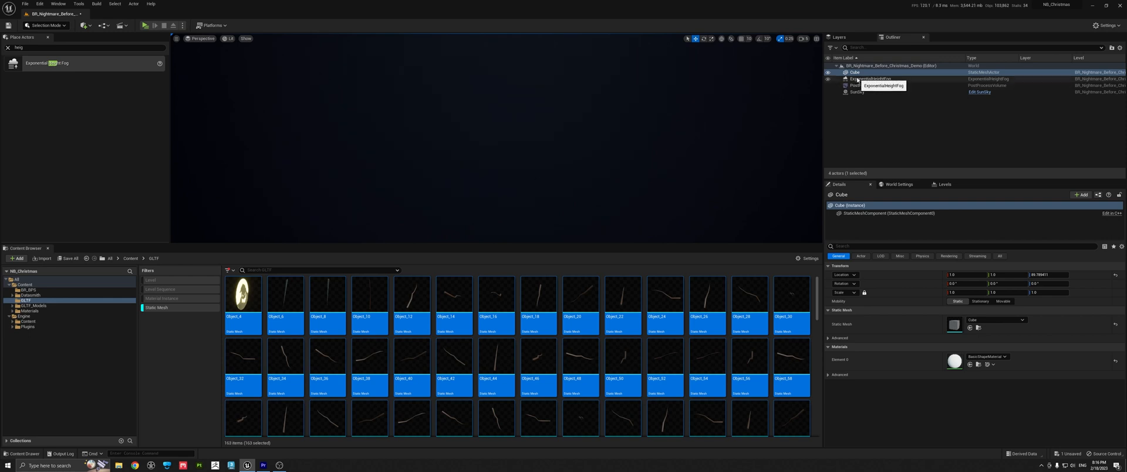
mouse_move(840, 94)
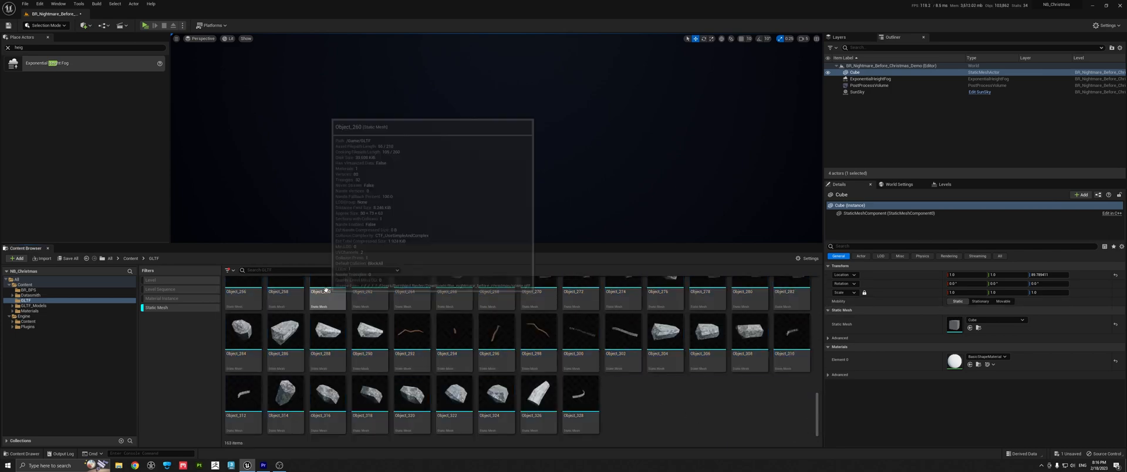
scroll("down", 3)
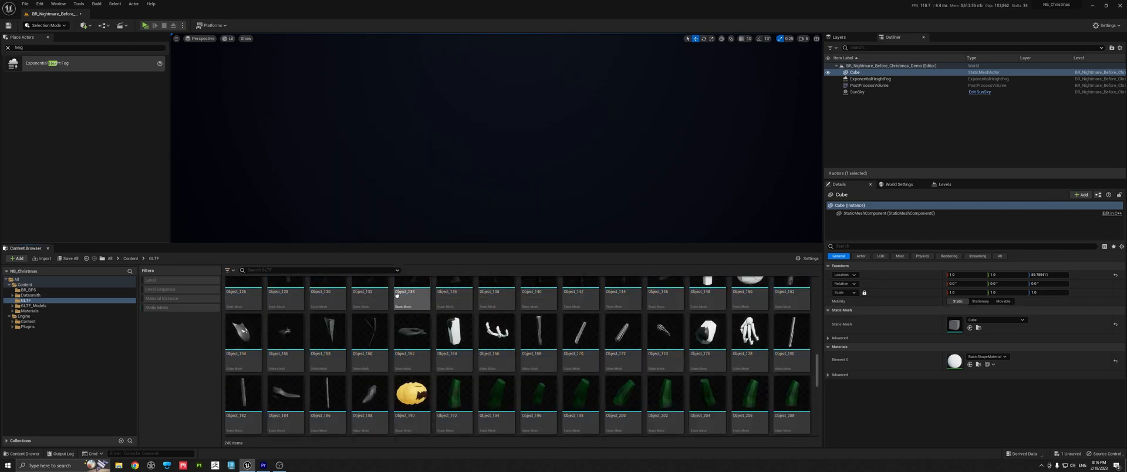
scroll("down", 3)
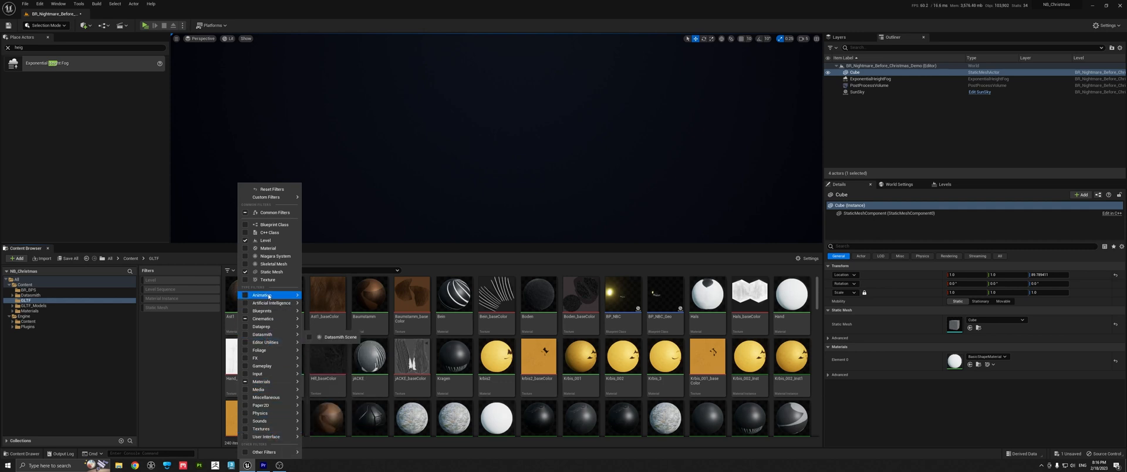
mouse_move(273, 224)
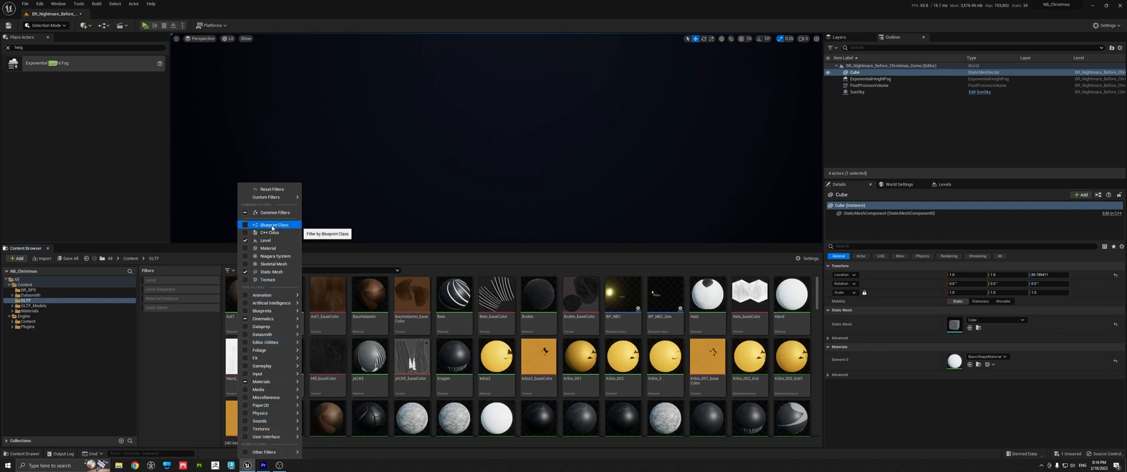
Filter the GLTF folder to Blueprint Class and place BP_NBC_Geo in the viewport
left_click(274, 225)
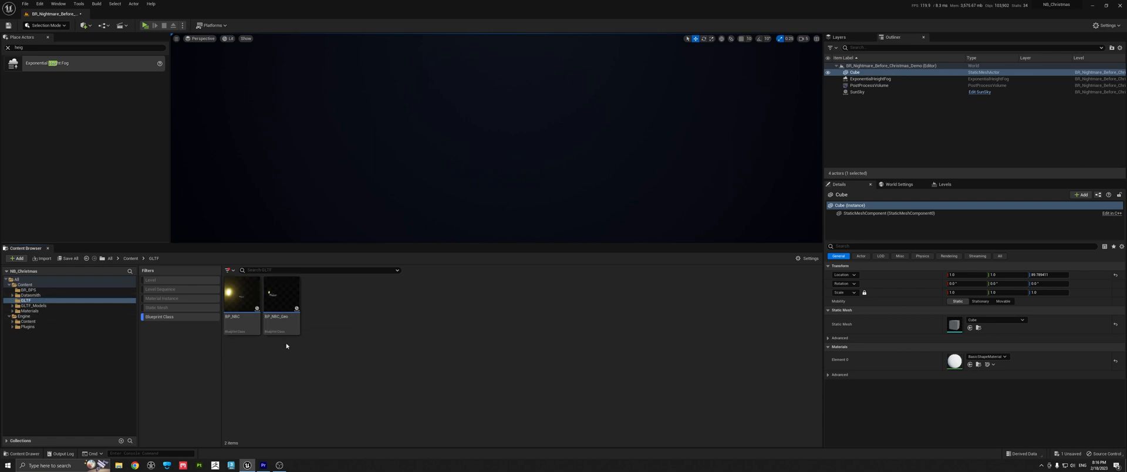
mouse_move(281, 298)
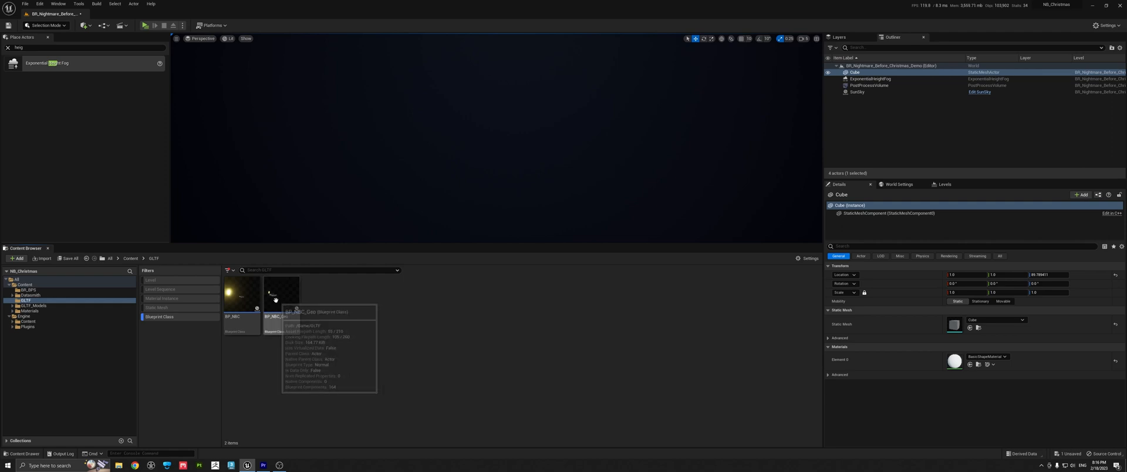
left_click(280, 294)
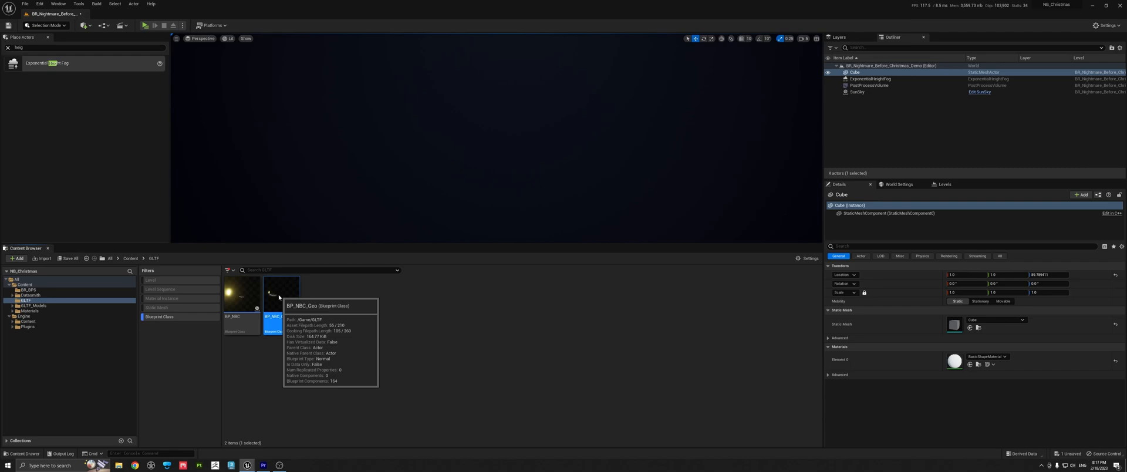
double_click(282, 295)
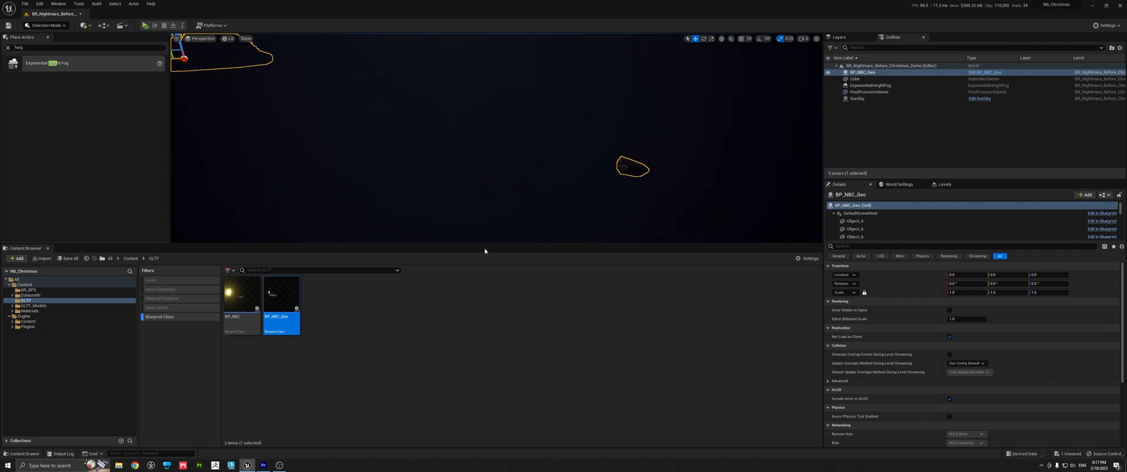
Reopen BP_NBC_Geo in the Blueprint editor and compile it
double_click(281, 293)
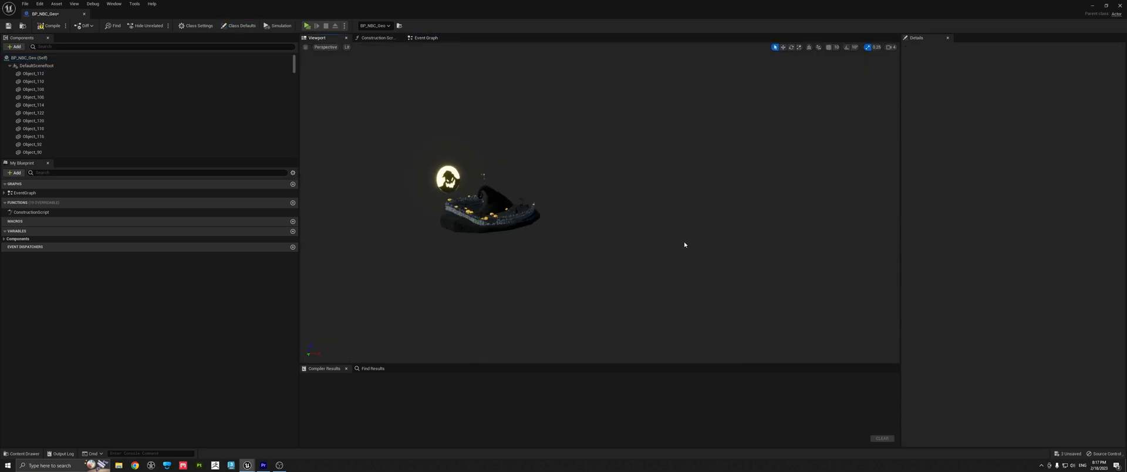
left_click(51, 25)
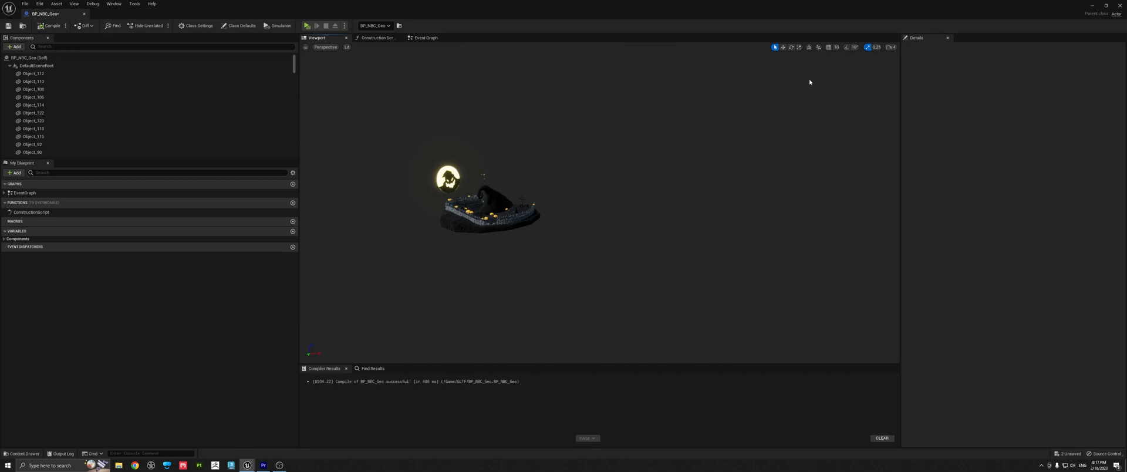